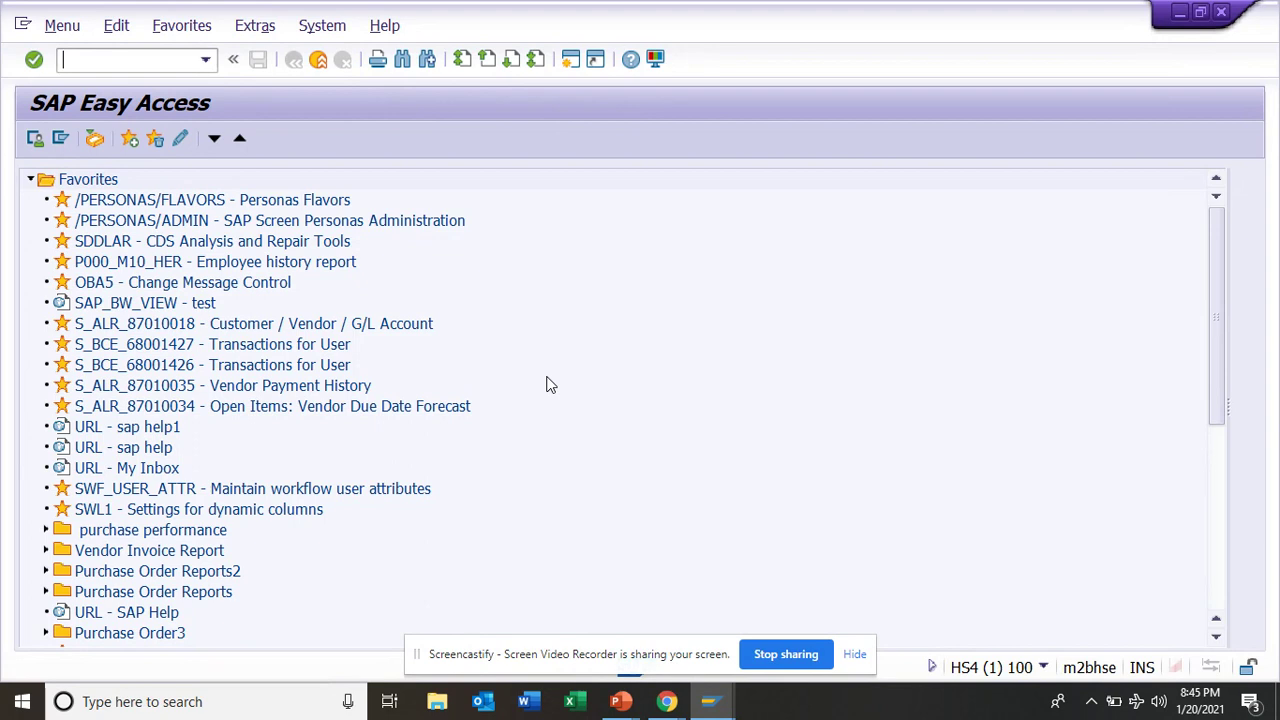
pyautogui.moveTo(640, 222)
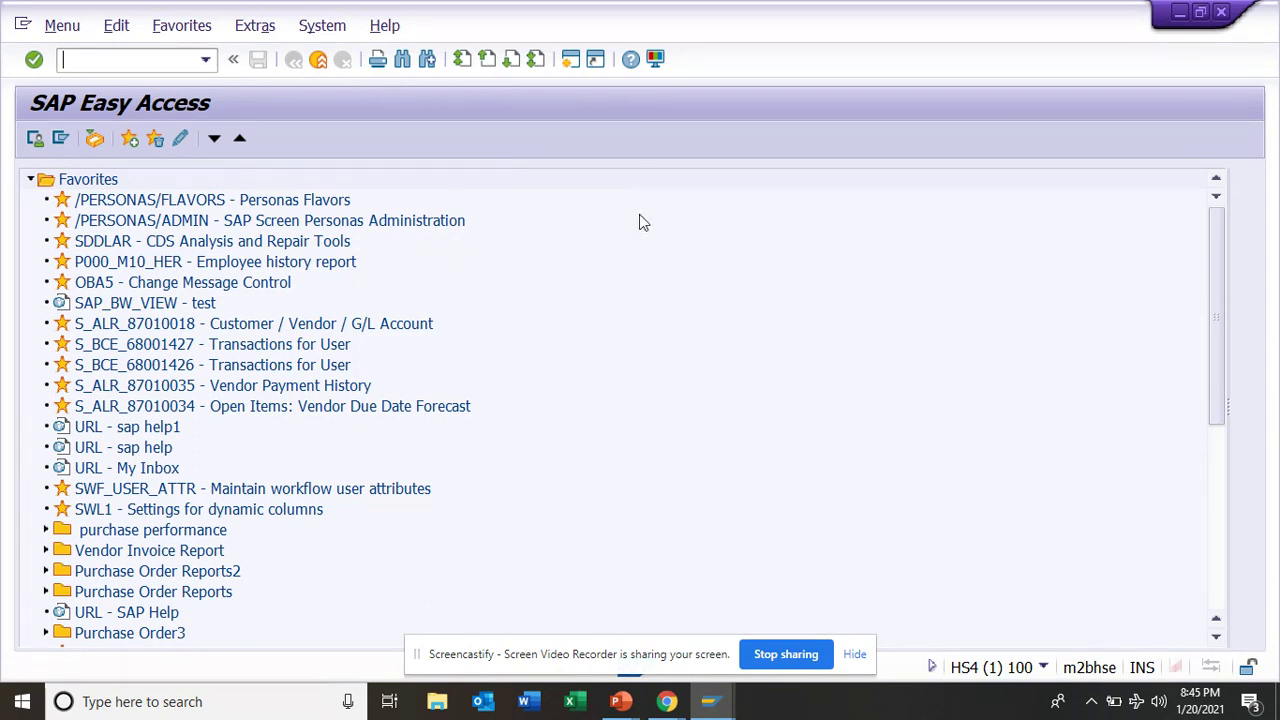
# - Run transaction SICF from the Easy Access command field
pyautogui.write('s')
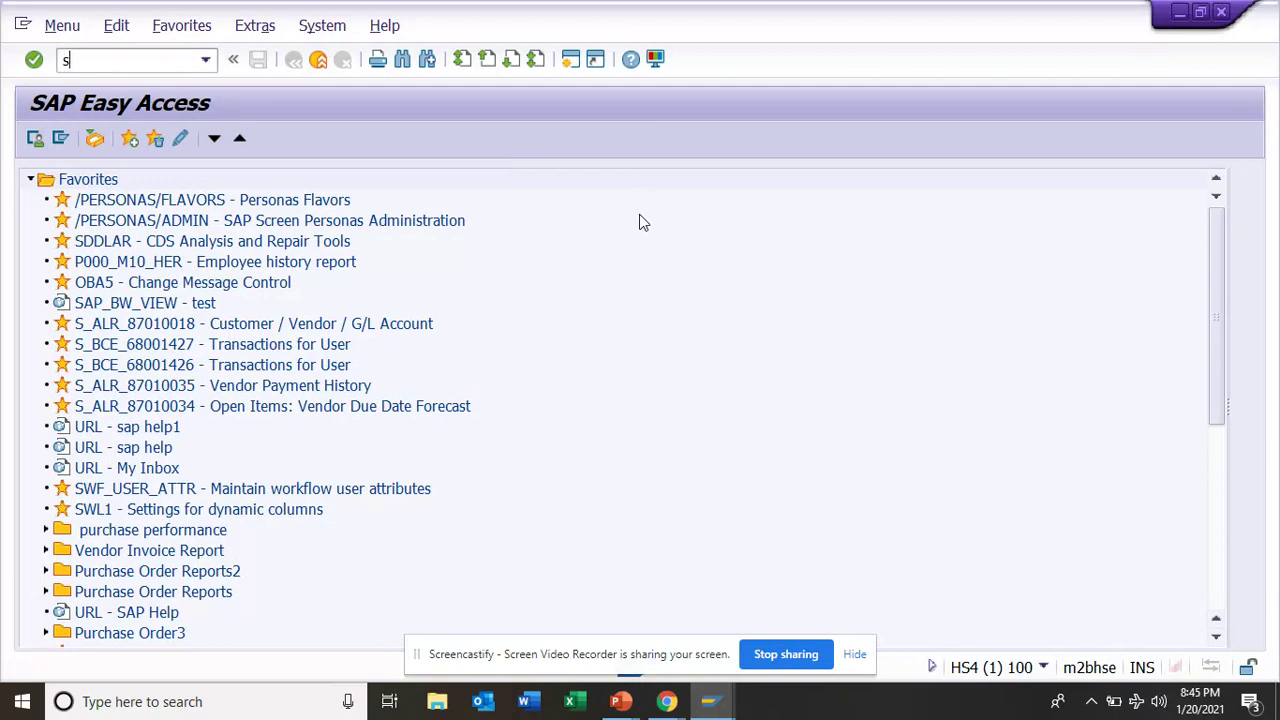
pyautogui.write('icf')
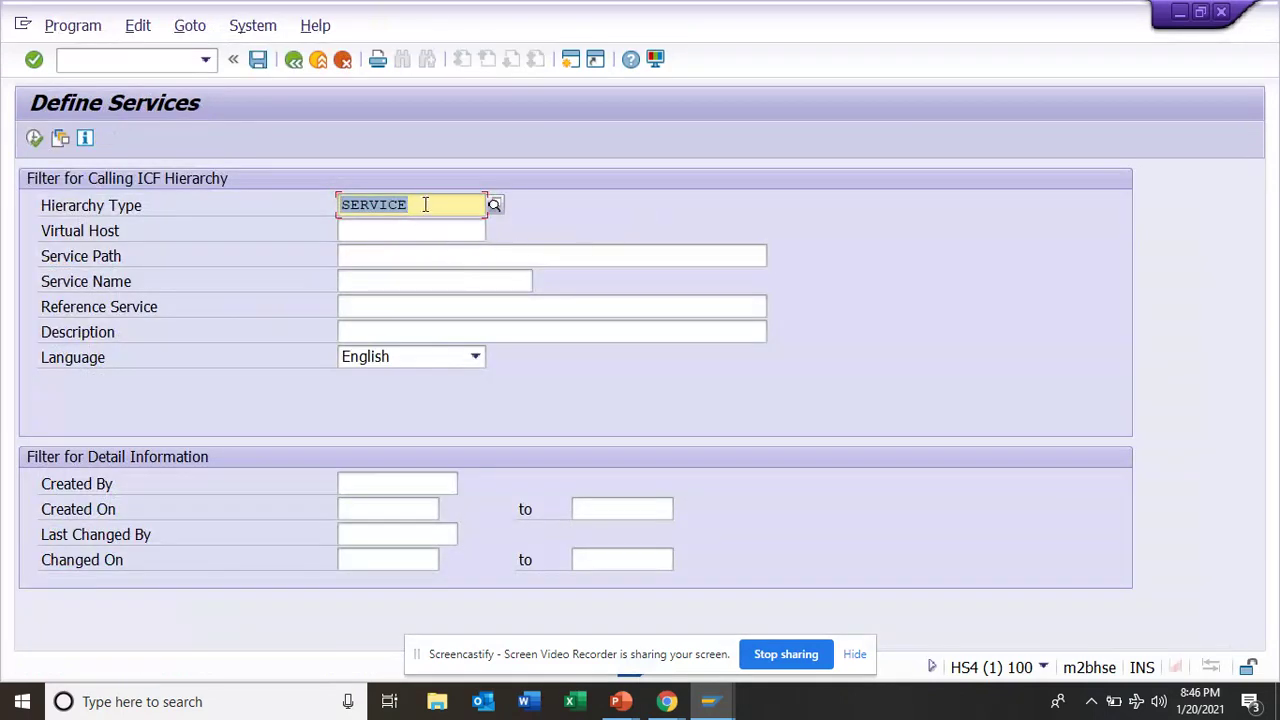
pyautogui.moveTo(404, 254)
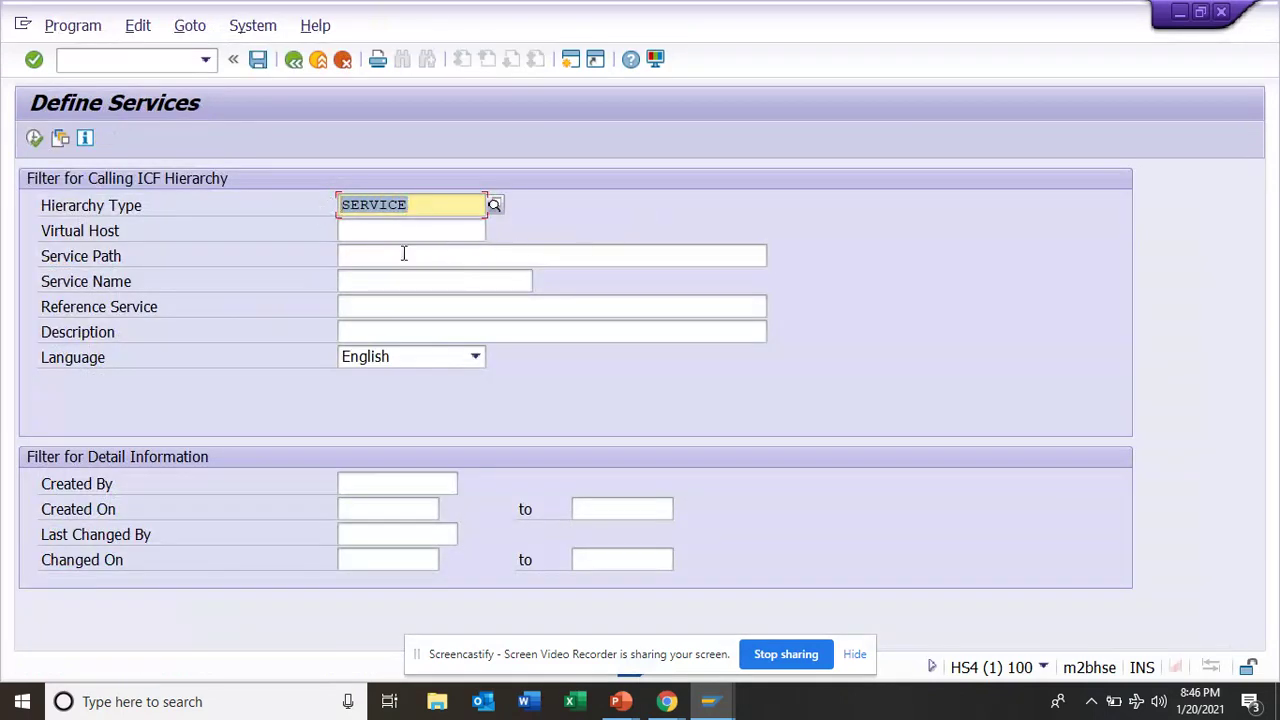
# - Filter Service Name to 'personas' and execute to list the matching service tree
pyautogui.click(432, 280)
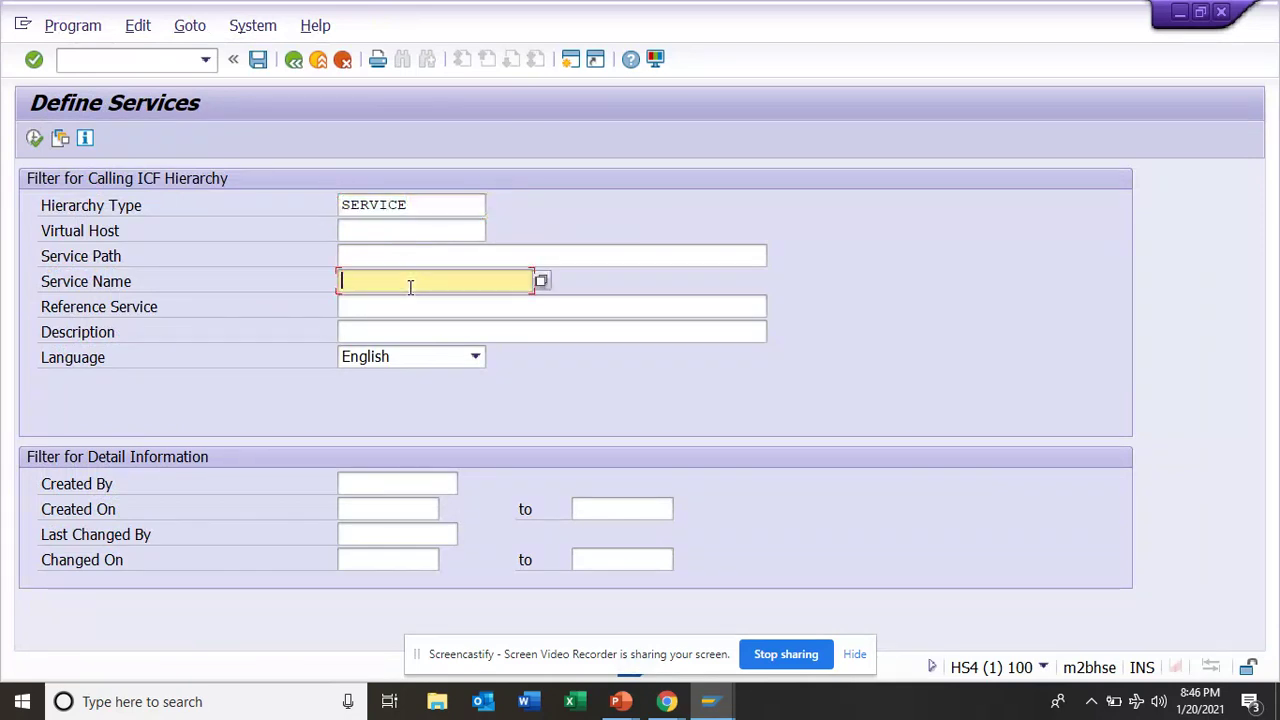
pyautogui.write('P')
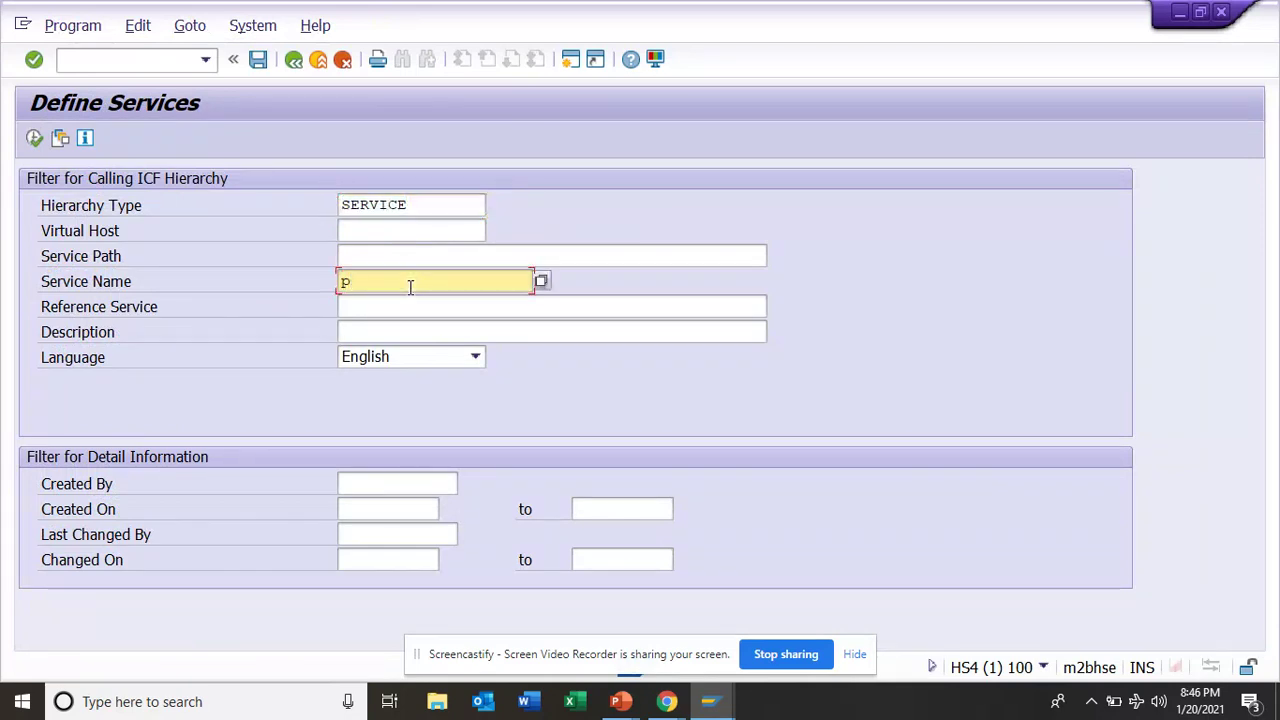
pyautogui.write('erso')
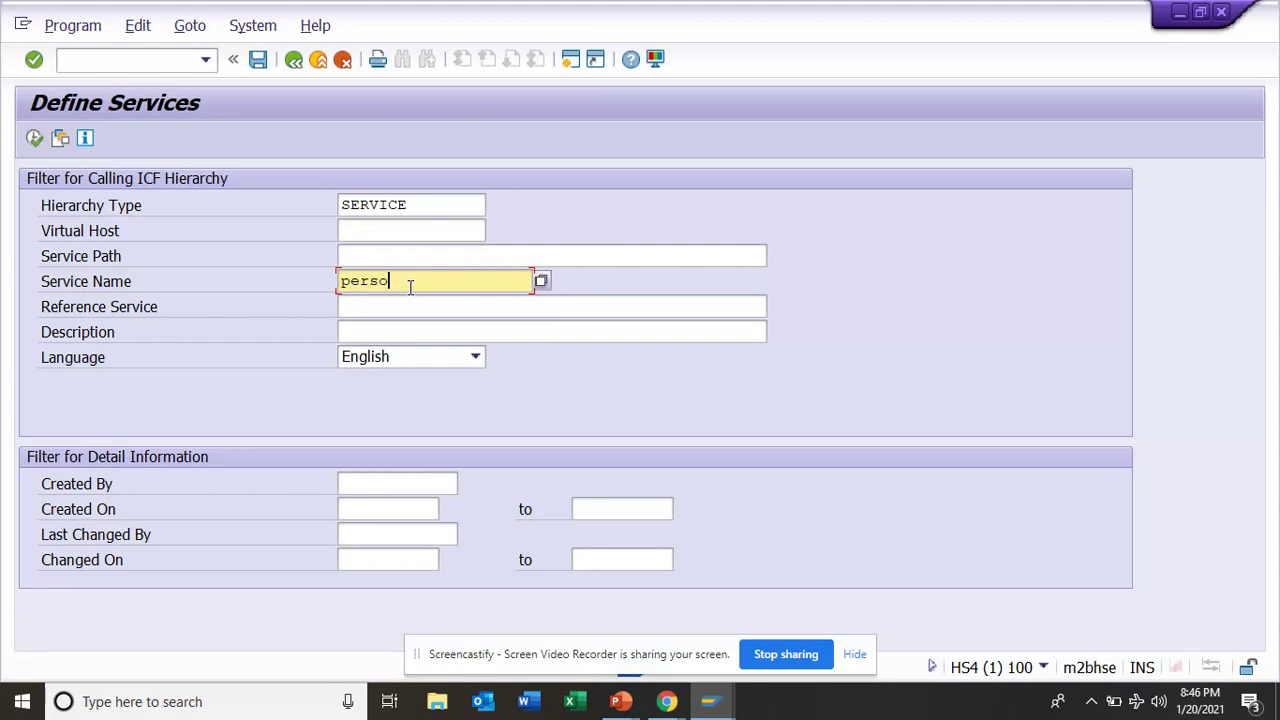
pyautogui.write('nas')
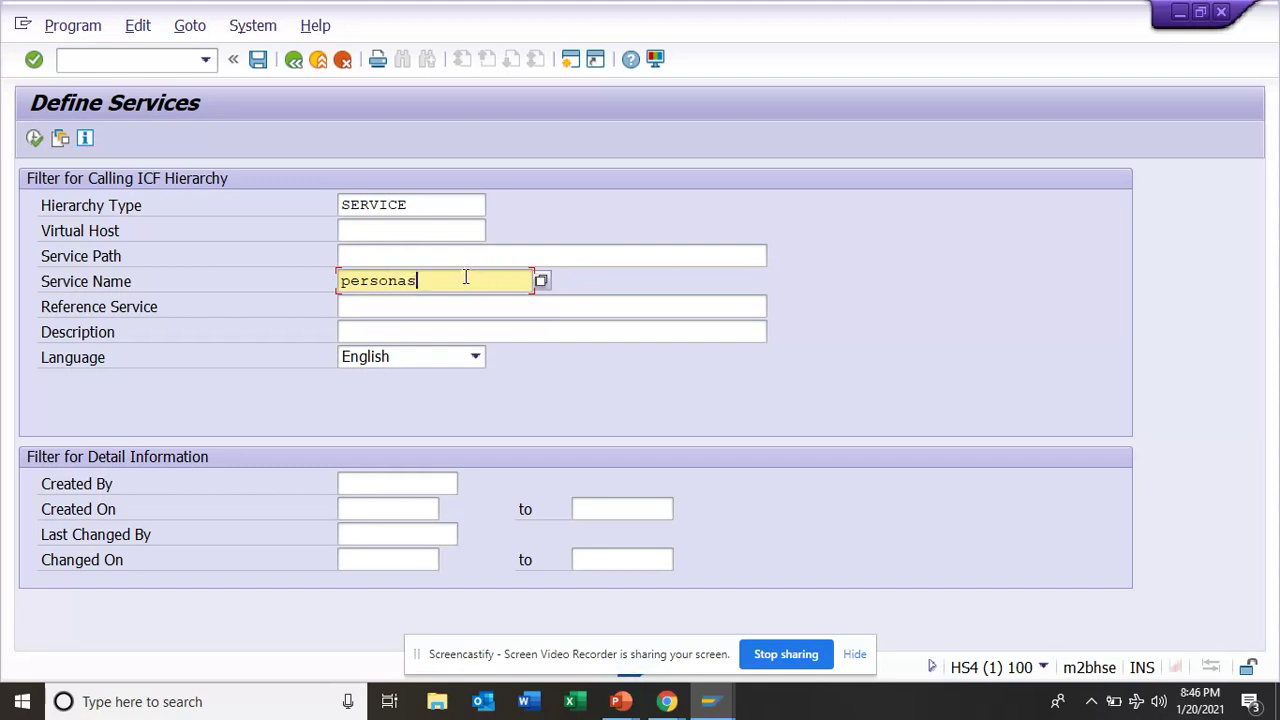
pyautogui.moveTo(204, 212)
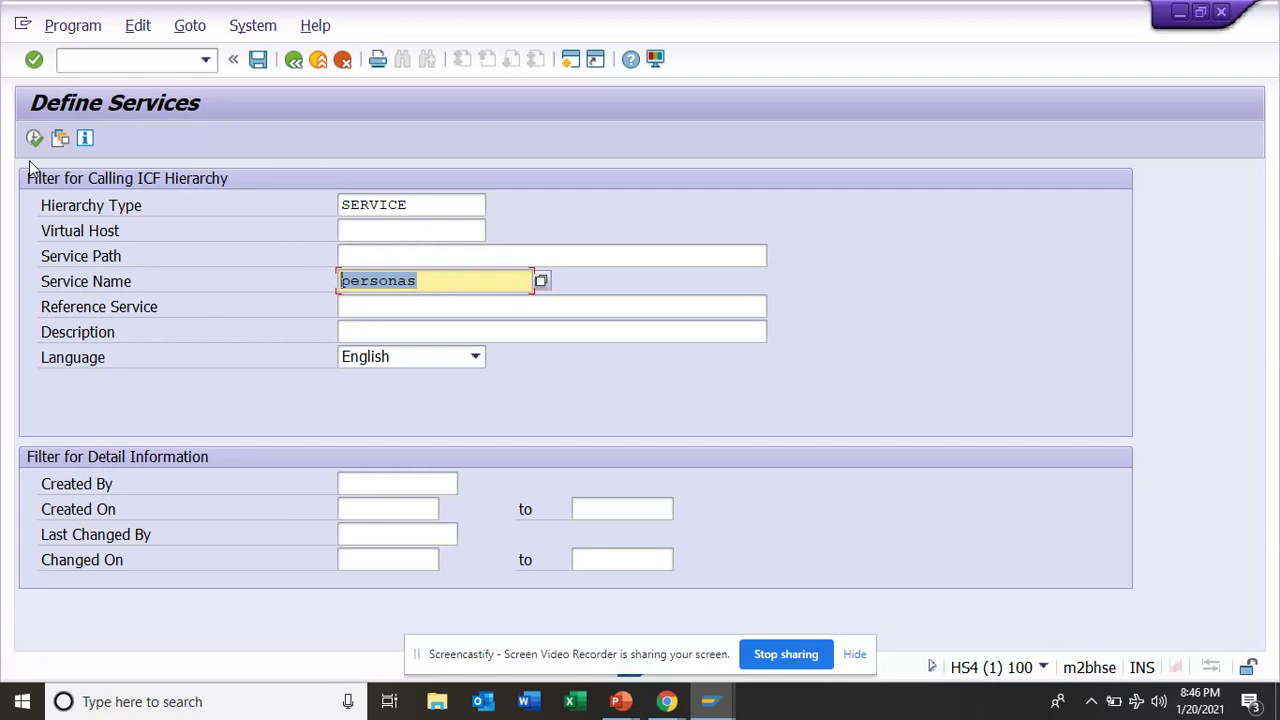
pyautogui.moveTo(34, 136)
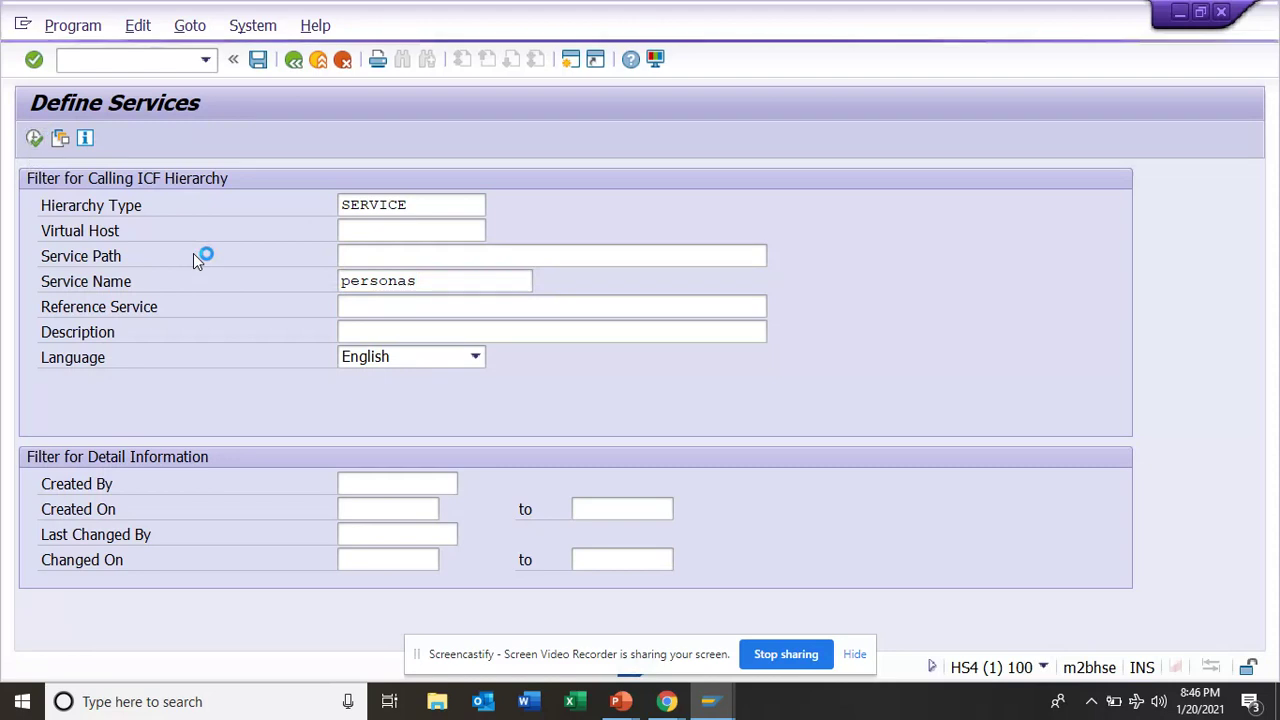
pyautogui.click(34, 138)
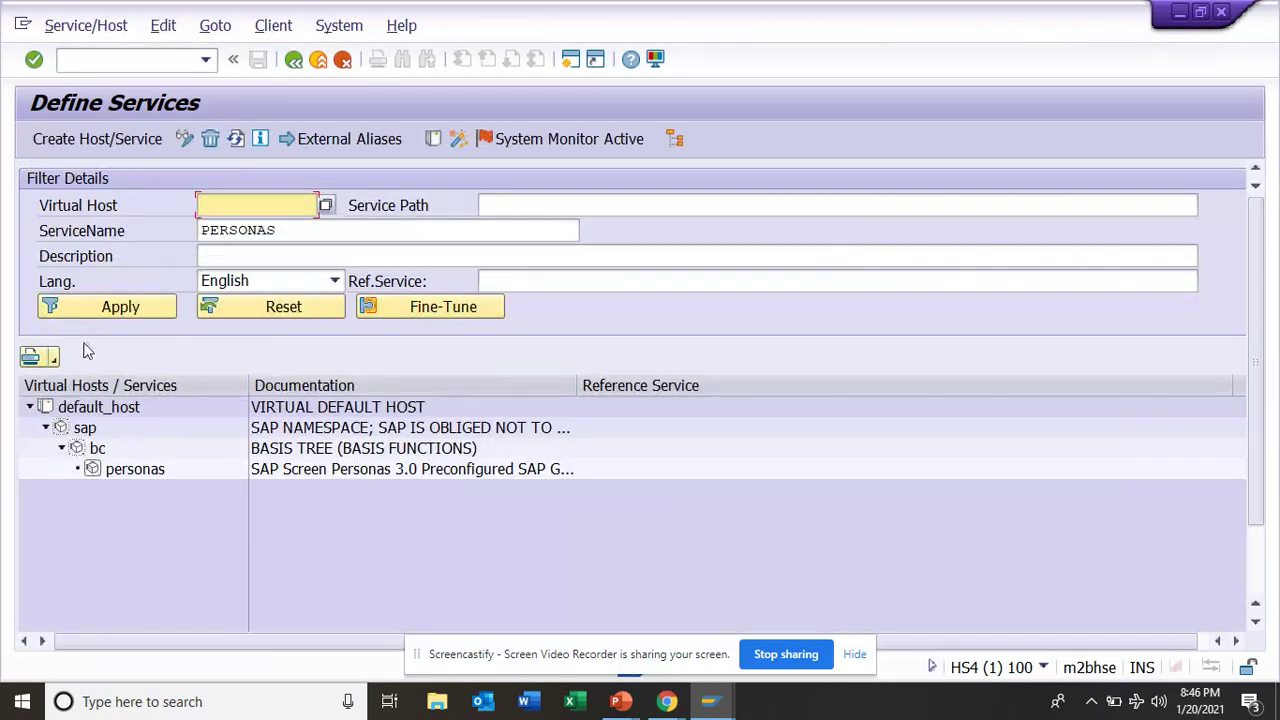
# - Test the personas service and allow access with Remember My Decision ticked
pyautogui.click(136, 468)
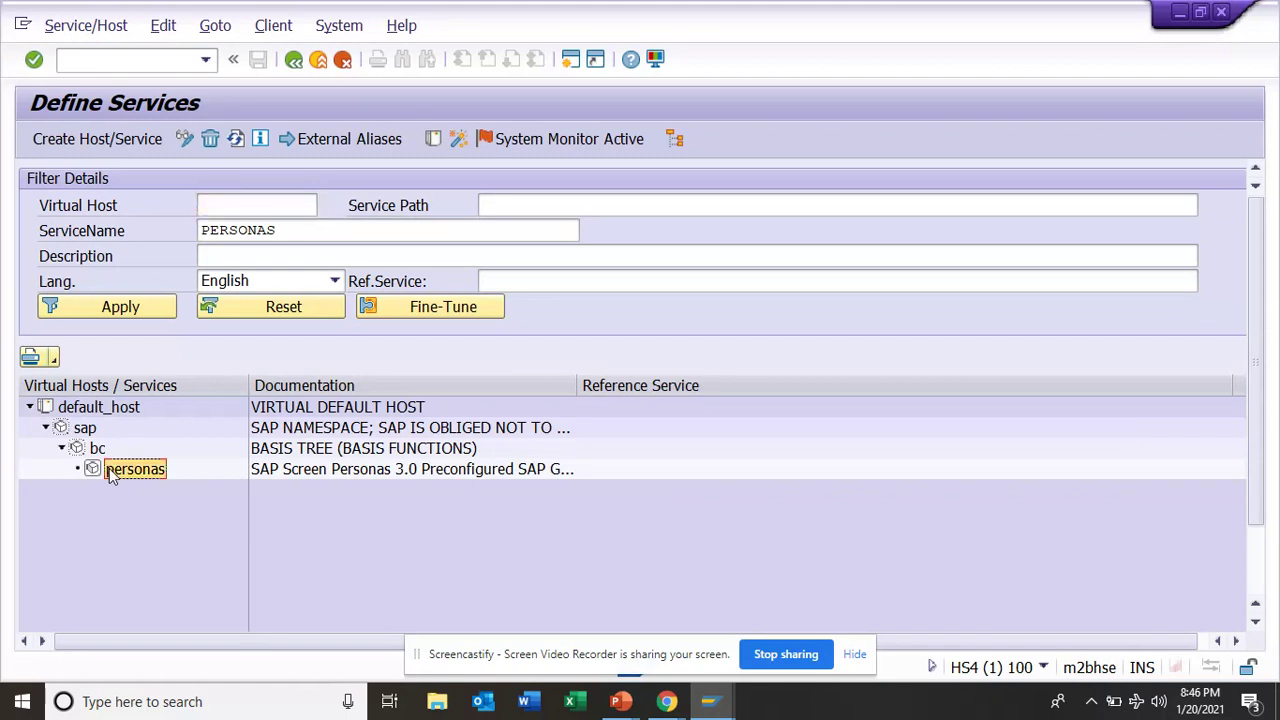
pyautogui.rightClick(134, 468)
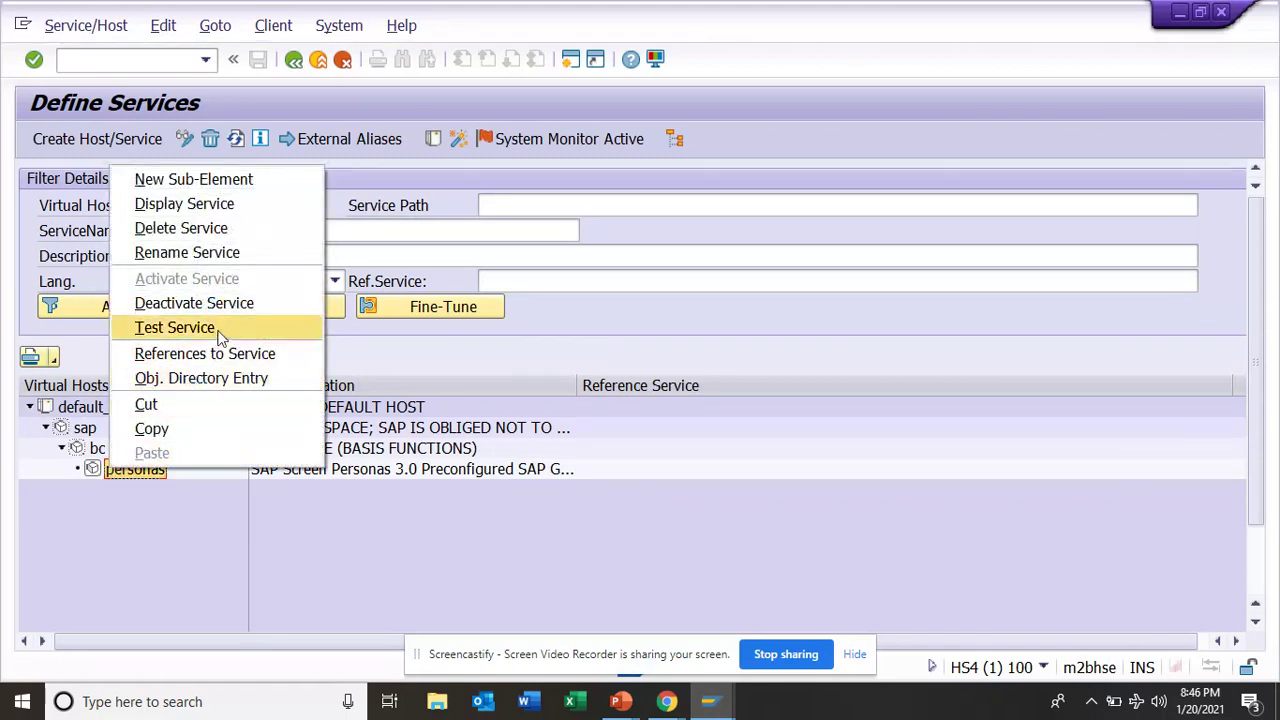
pyautogui.click(174, 328)
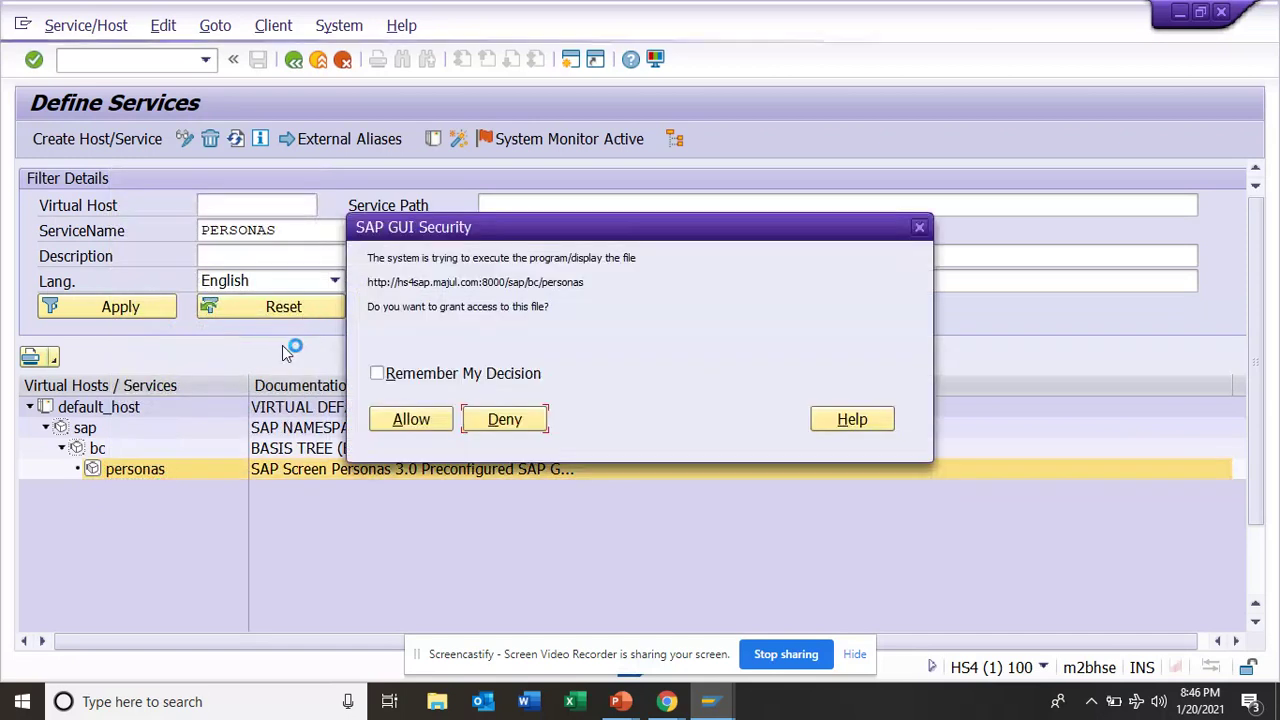
pyautogui.click(376, 374)
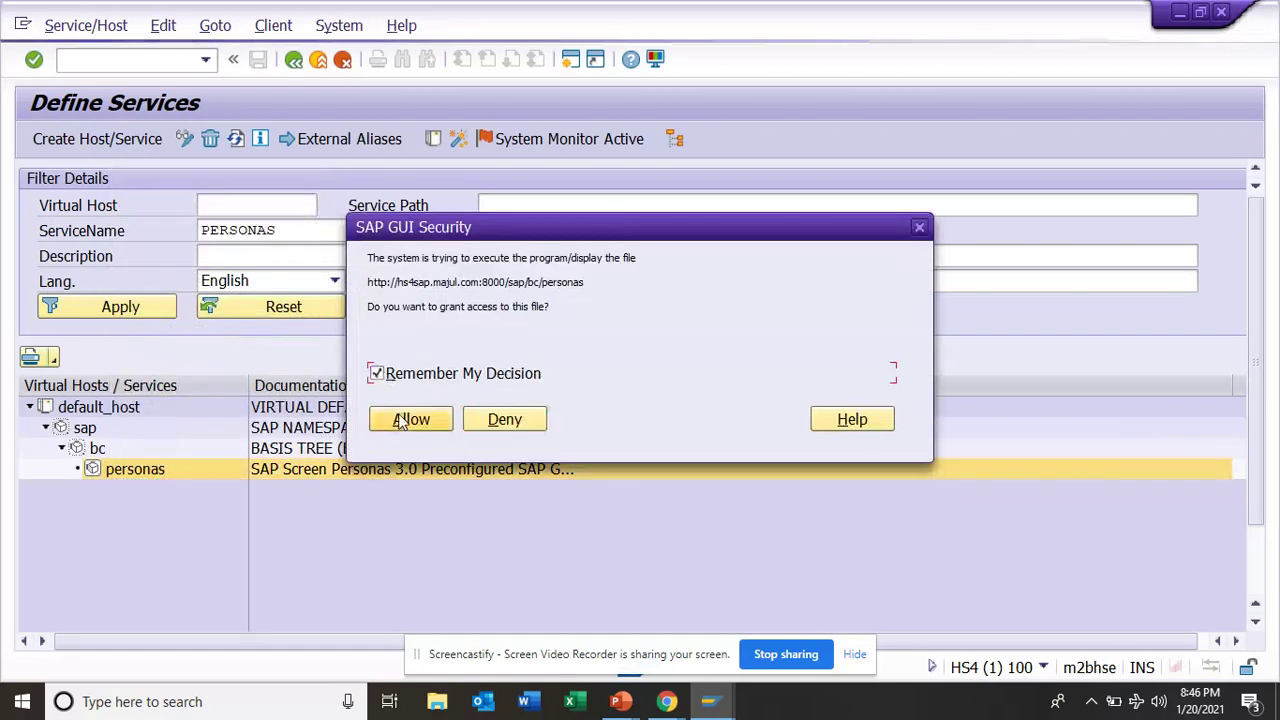
pyautogui.click(412, 420)
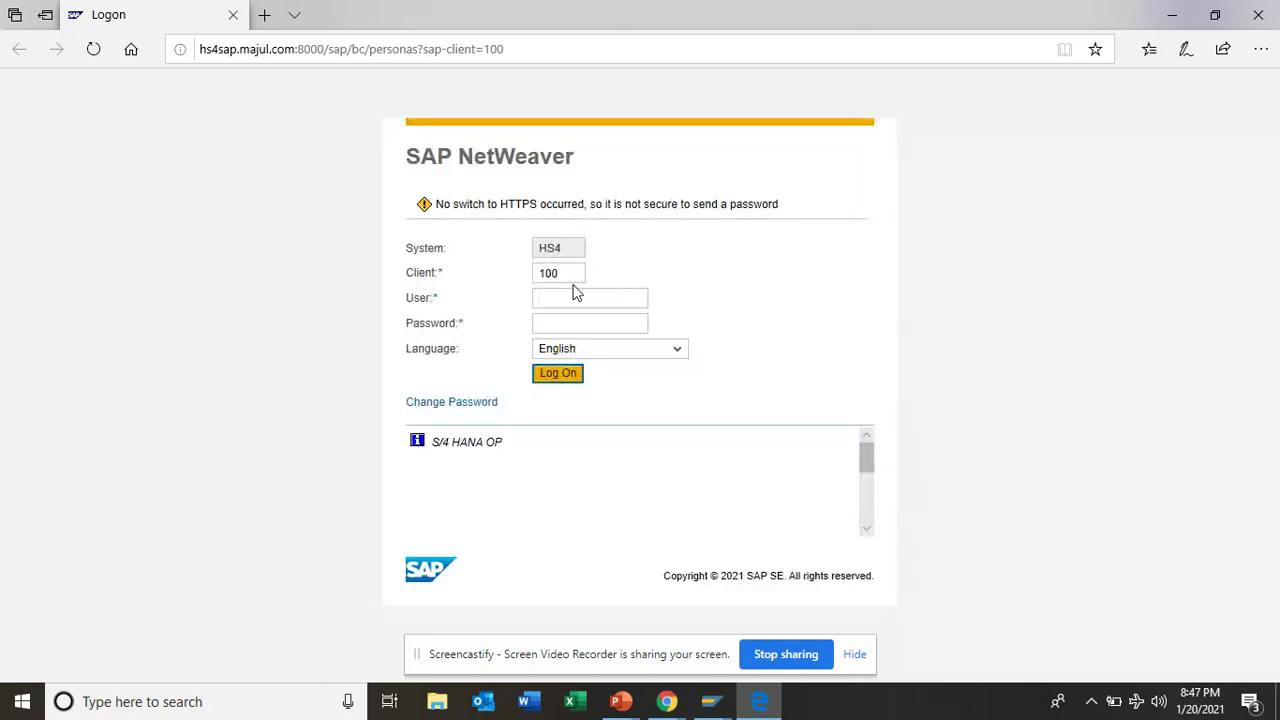
# - Enter user name 'student011' and the password on the NetWeaver logon page
pyautogui.click(588, 296)
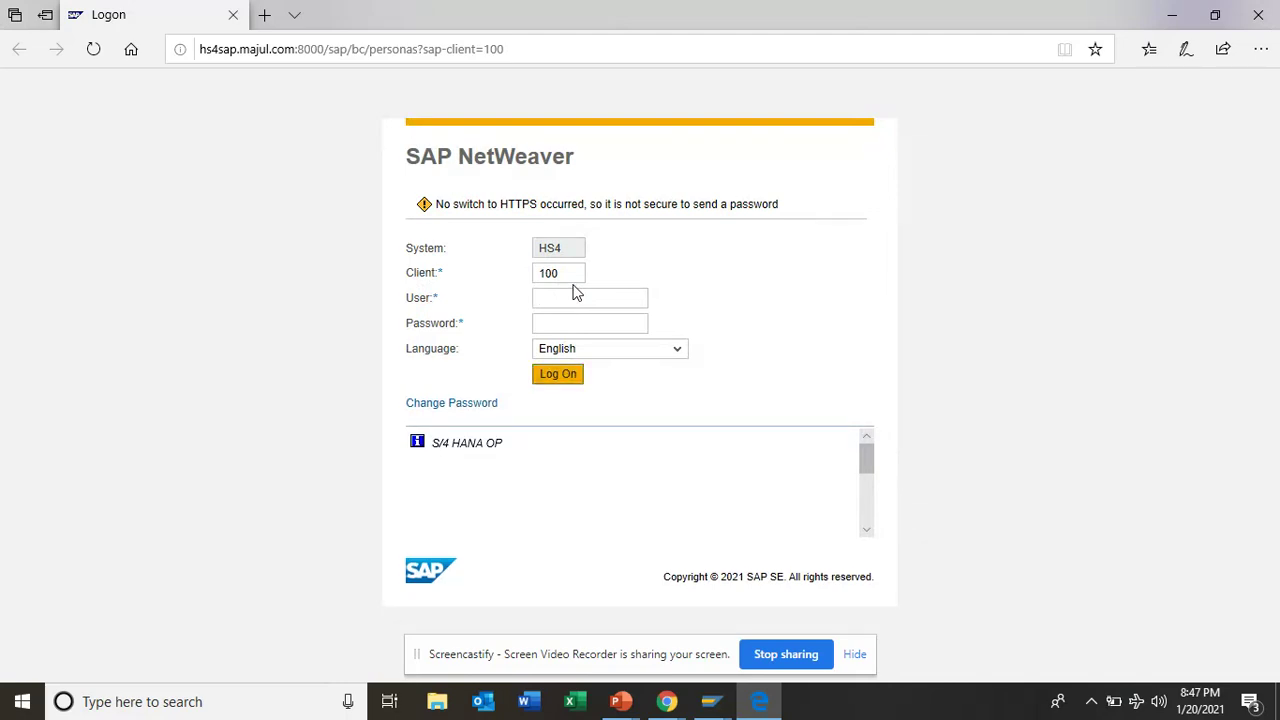
pyautogui.click(588, 296)
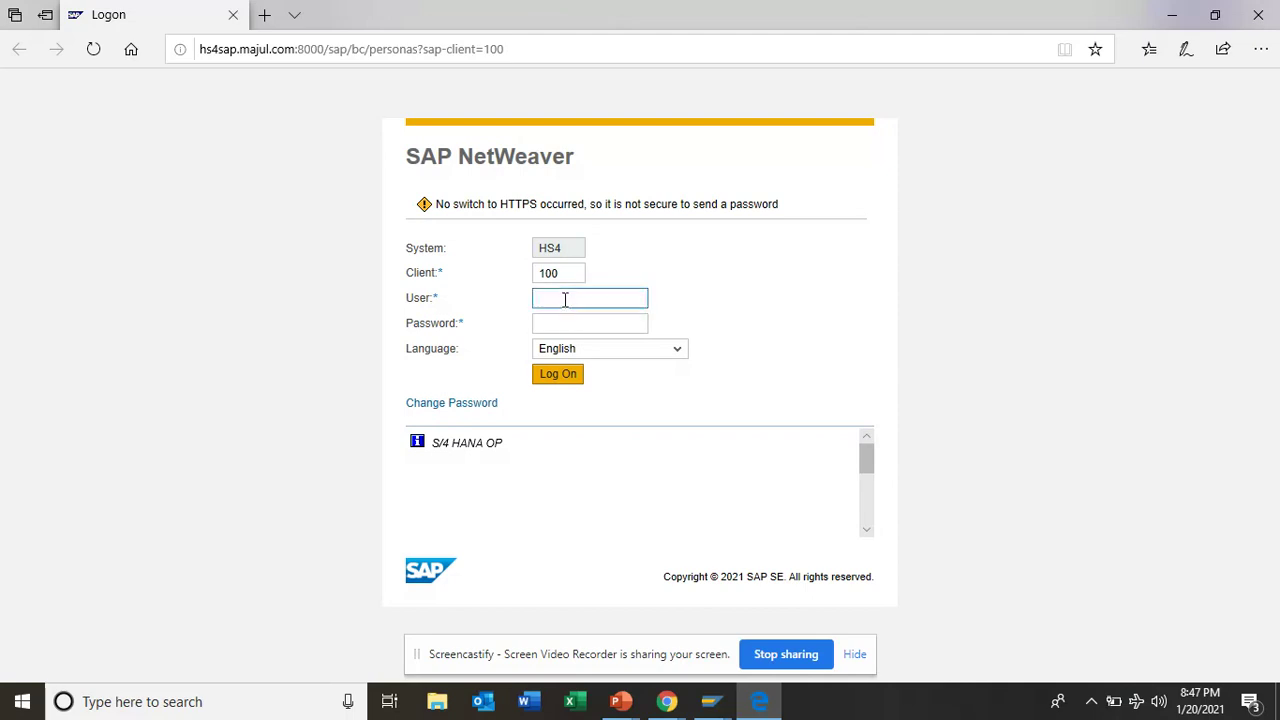
pyautogui.write('s')
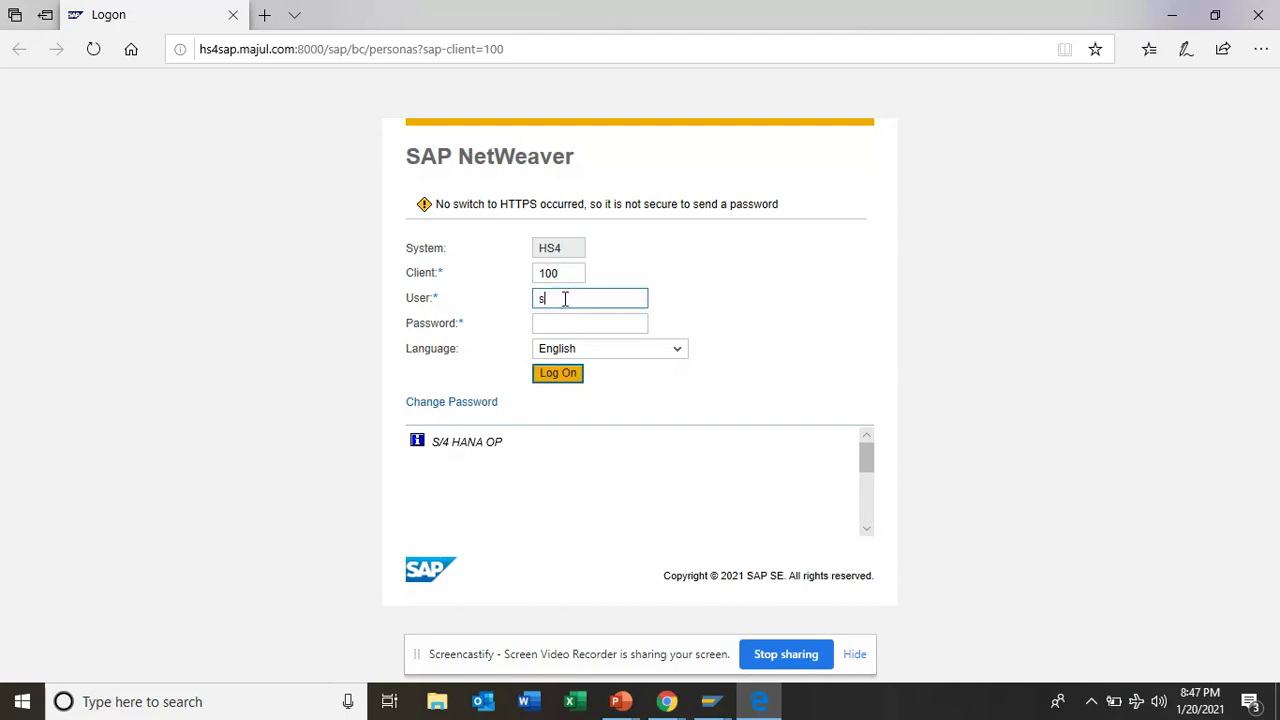
pyautogui.write('tudent')
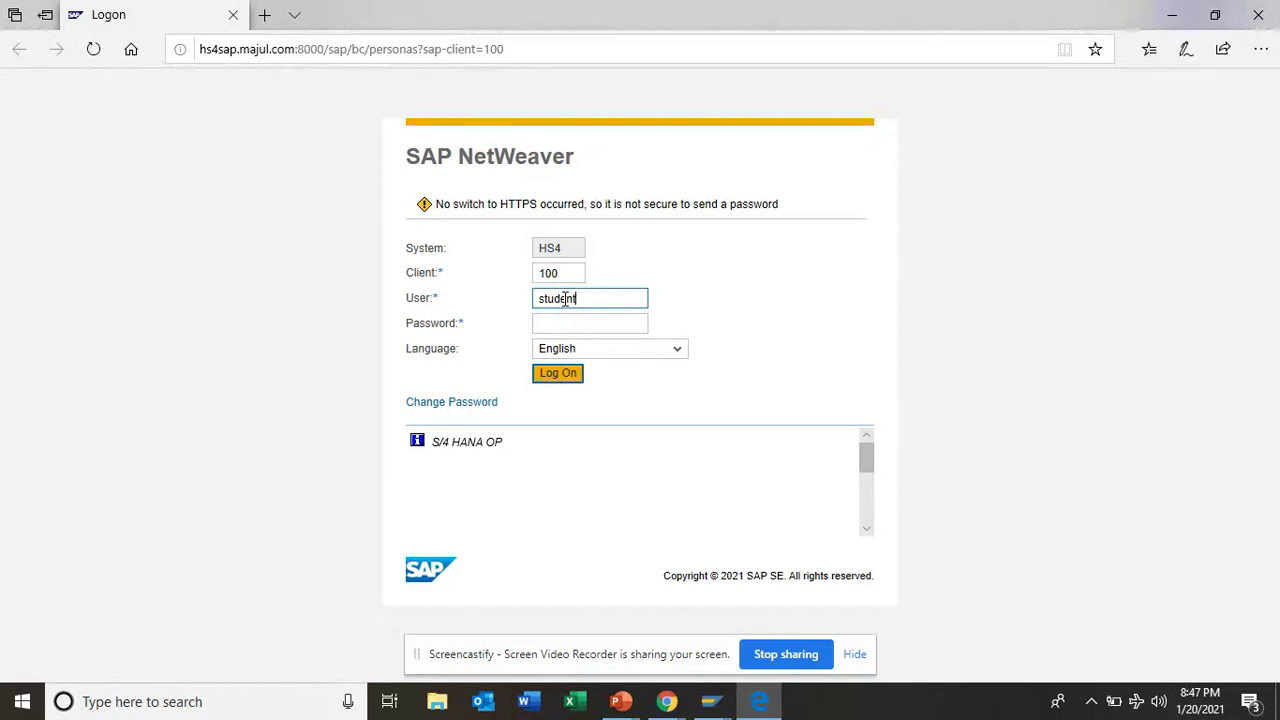
pyautogui.write('011')
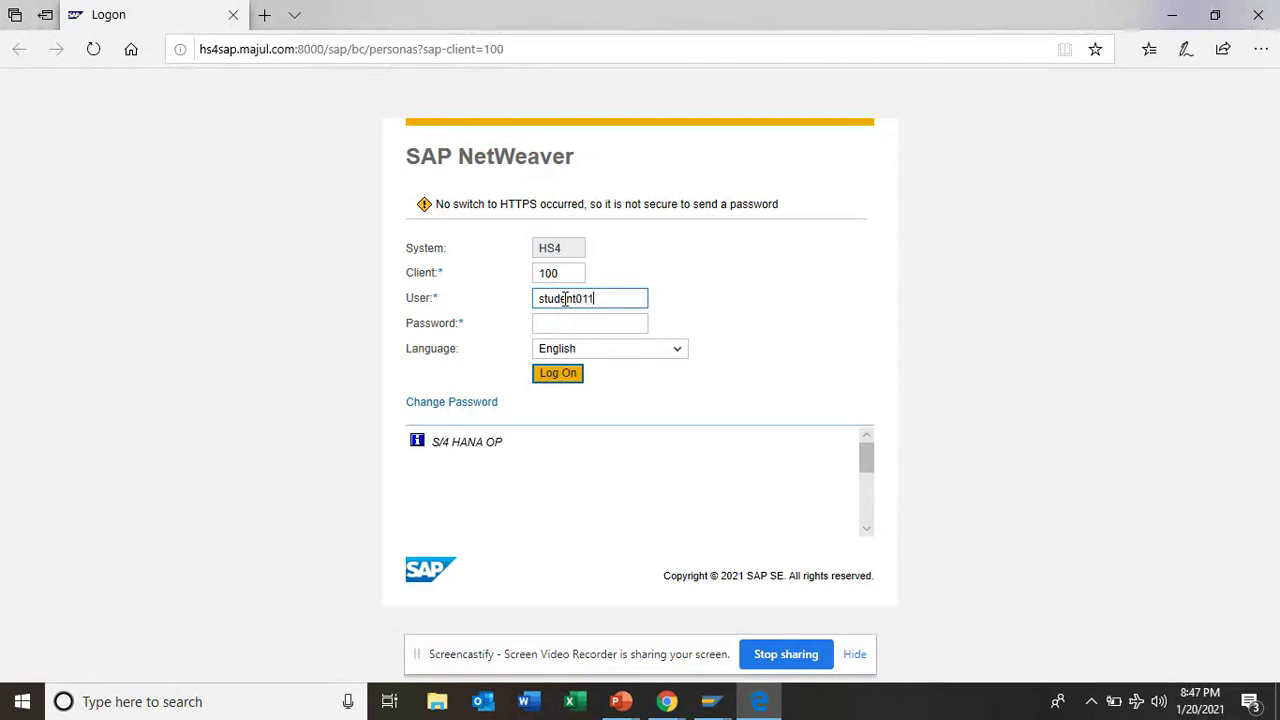
pyautogui.click(588, 324)
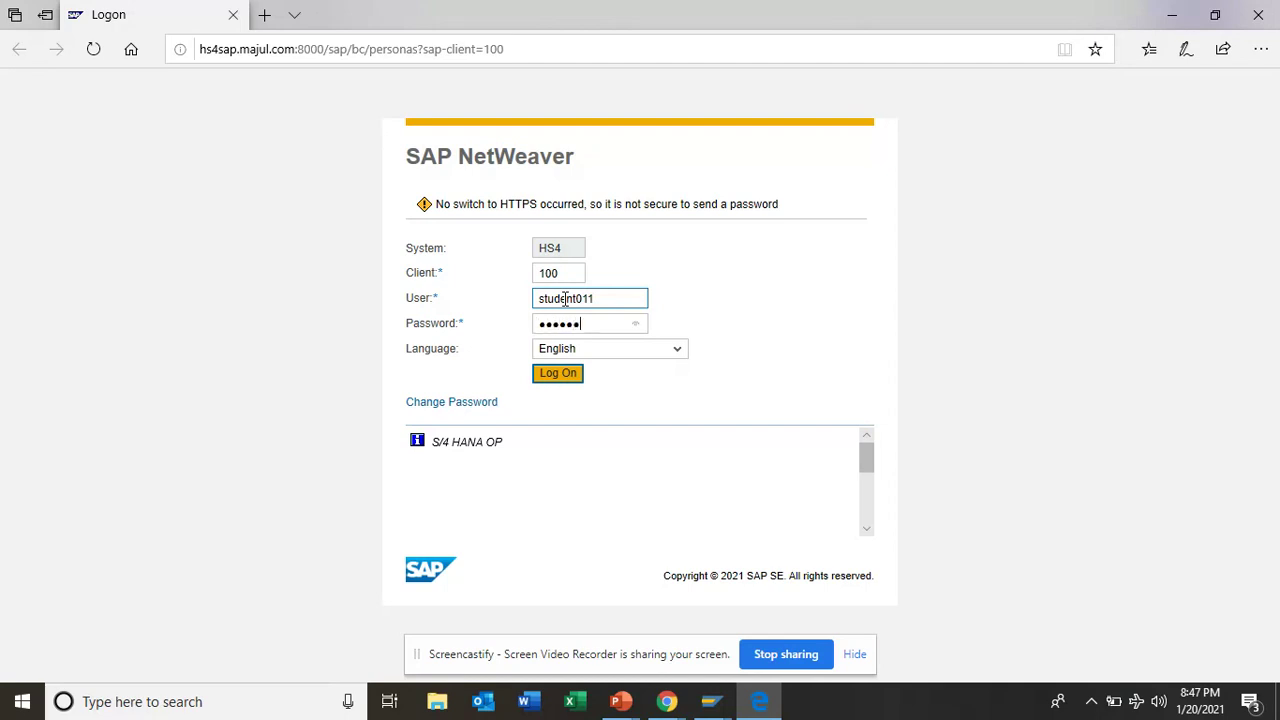
# - Log on and dismiss Edge's save-password prompt
pyautogui.click(556, 374)
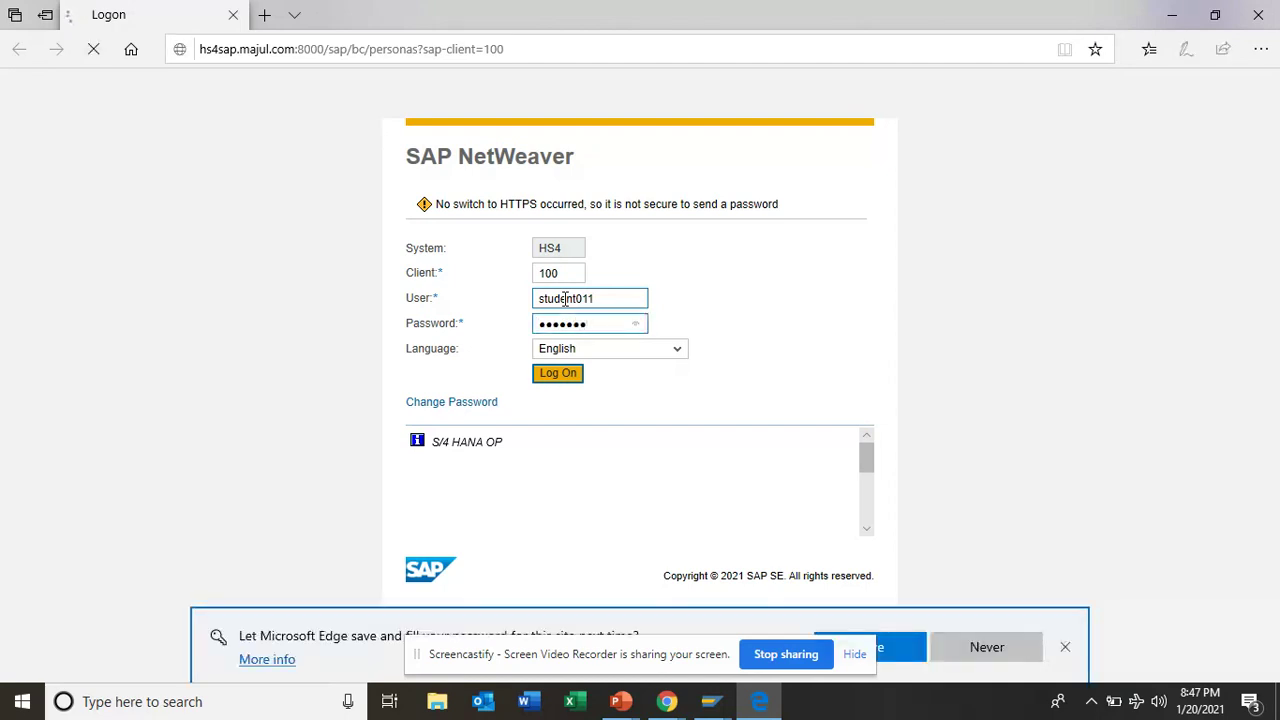
pyautogui.click(556, 374)
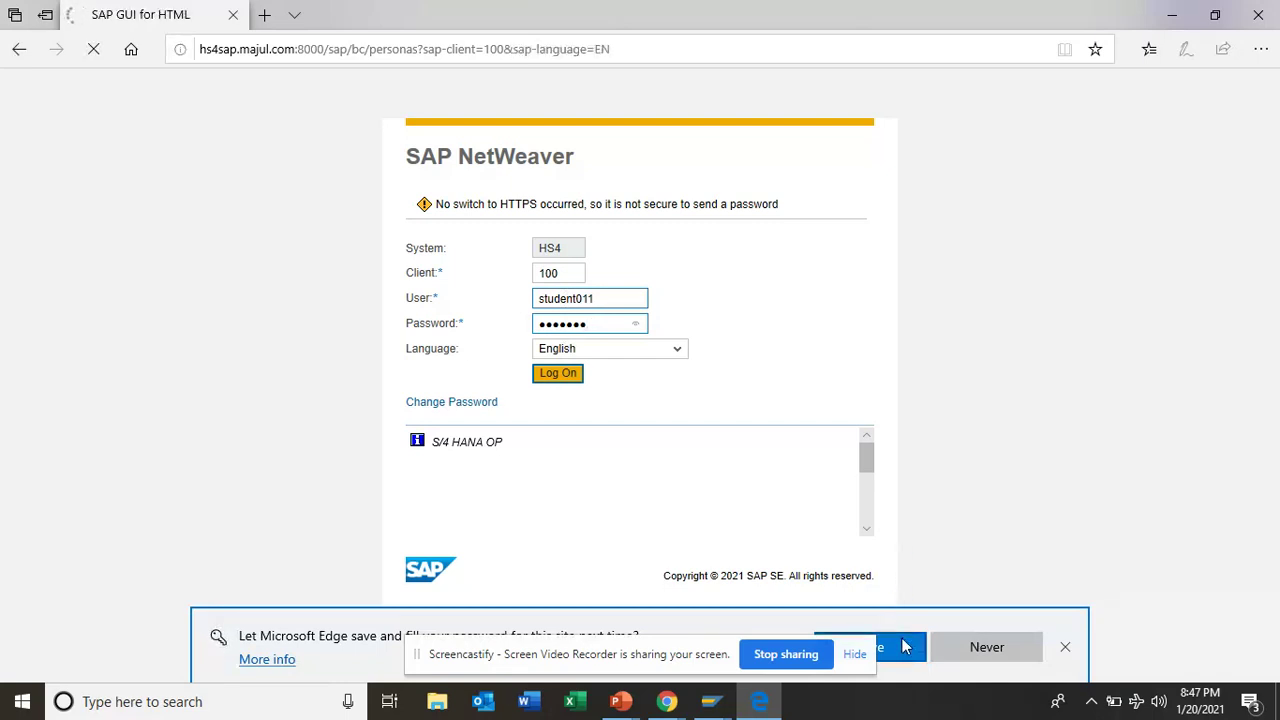
pyautogui.click(556, 372)
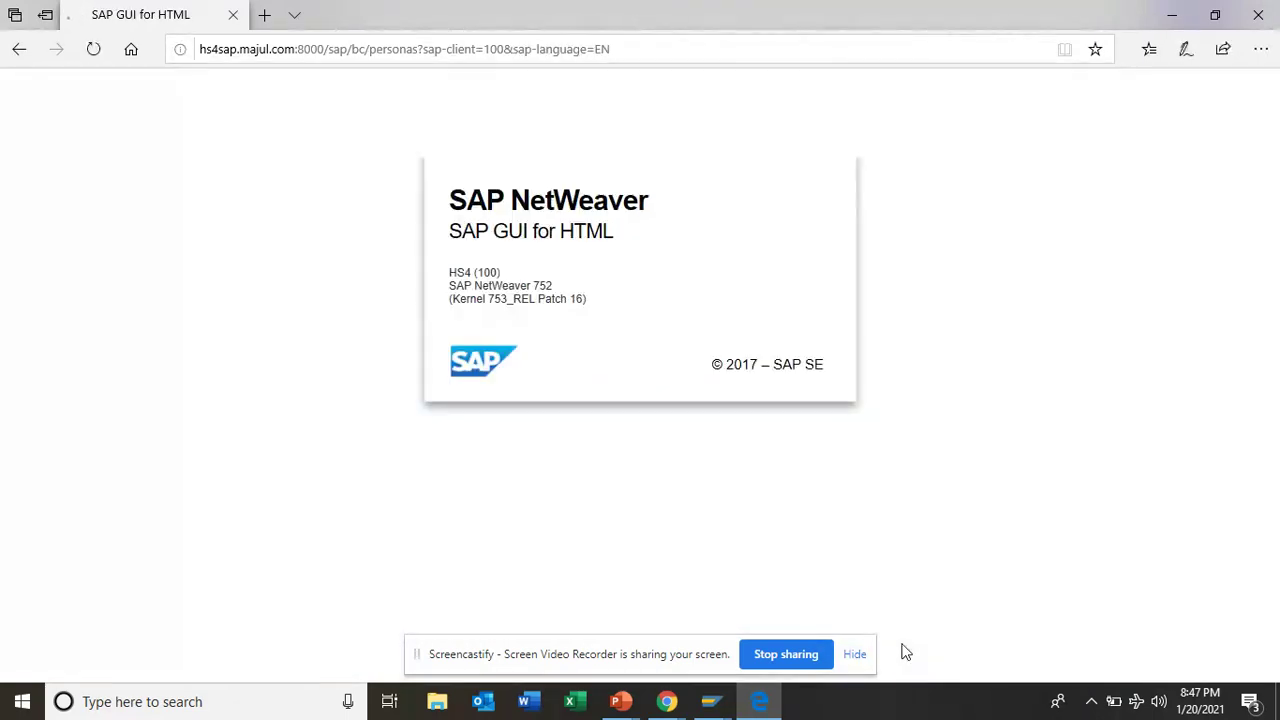
pyautogui.moveTo(758, 412)
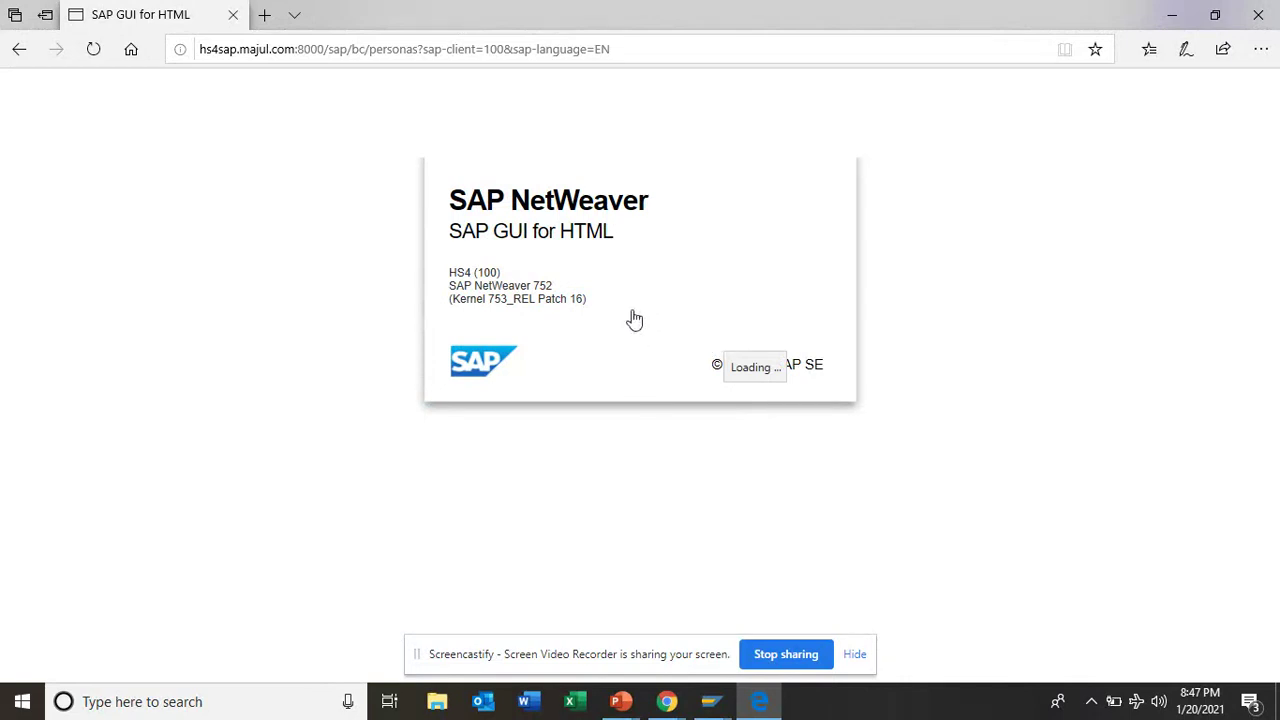
pyautogui.moveTo(636, 328)
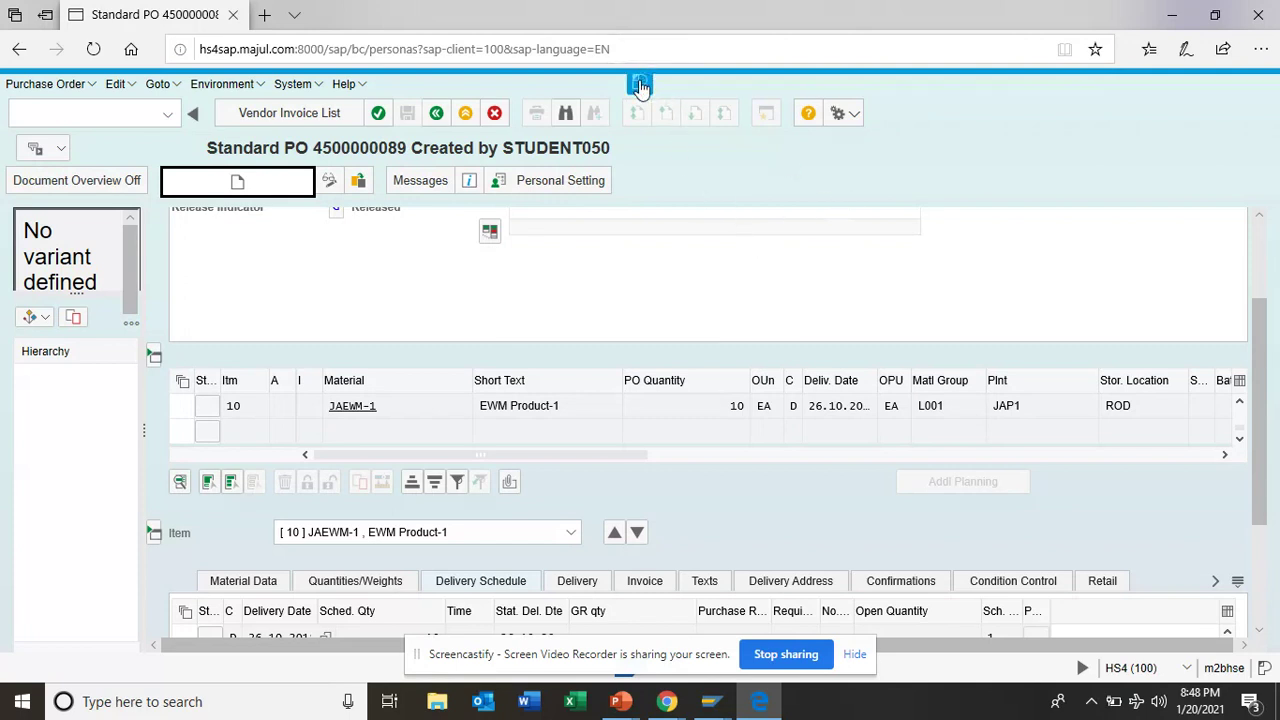
pyautogui.moveTo(640, 84)
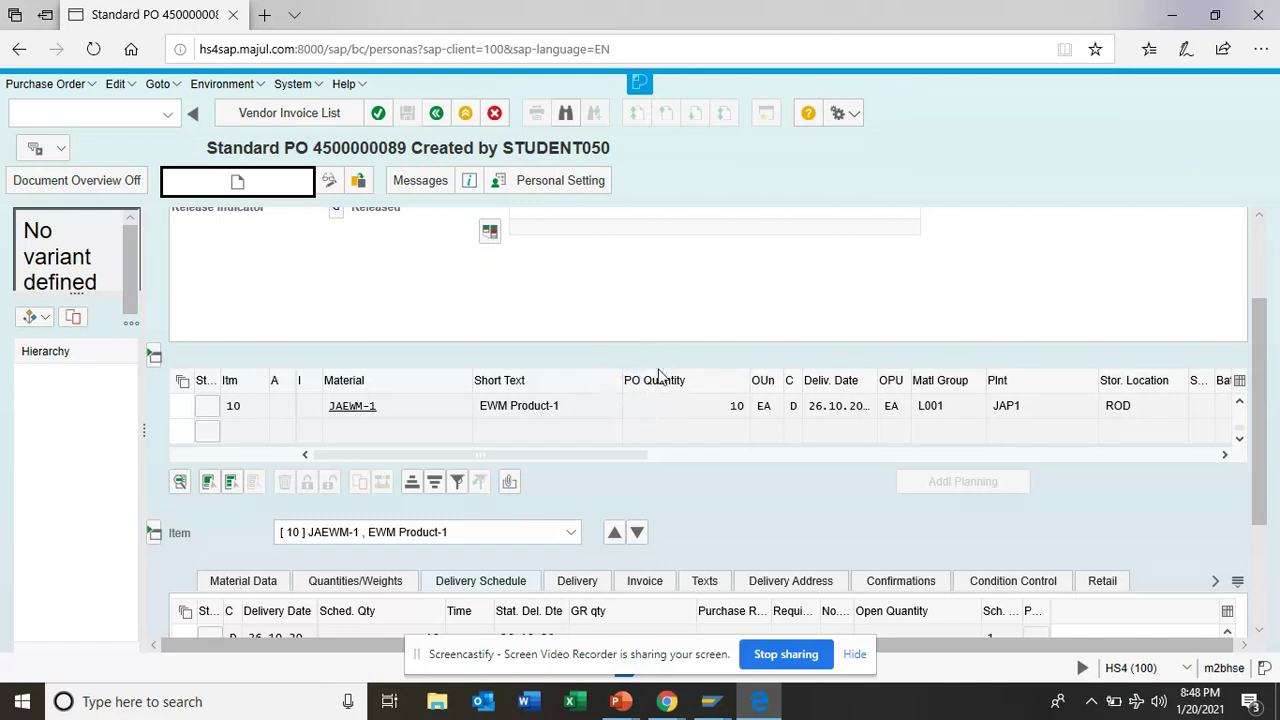
pyautogui.moveTo(632, 200)
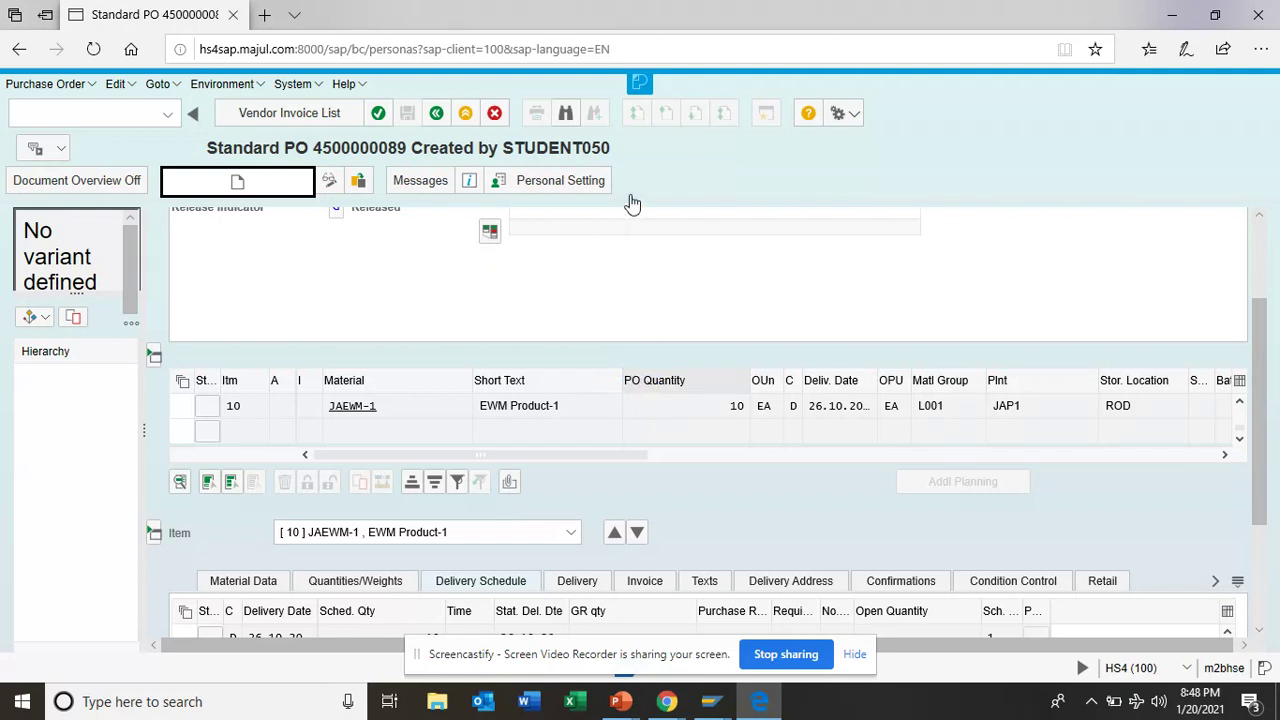
pyautogui.moveTo(734, 218)
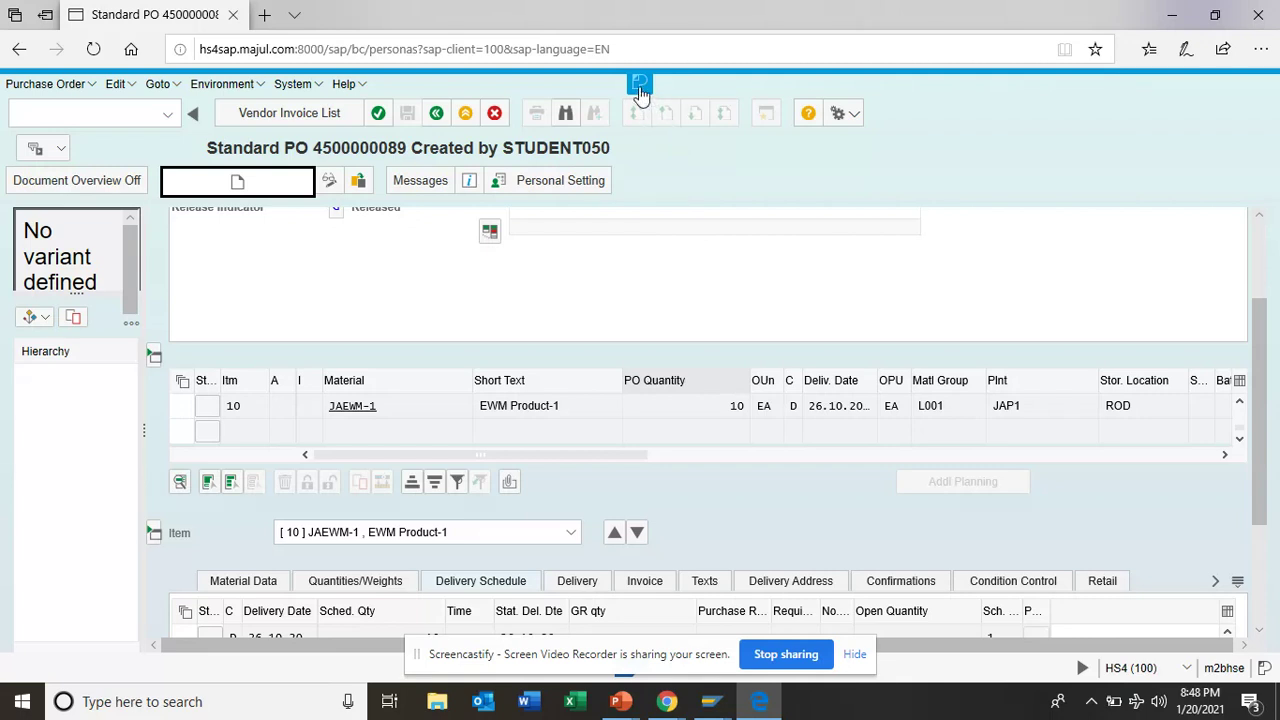
pyautogui.click(640, 84)
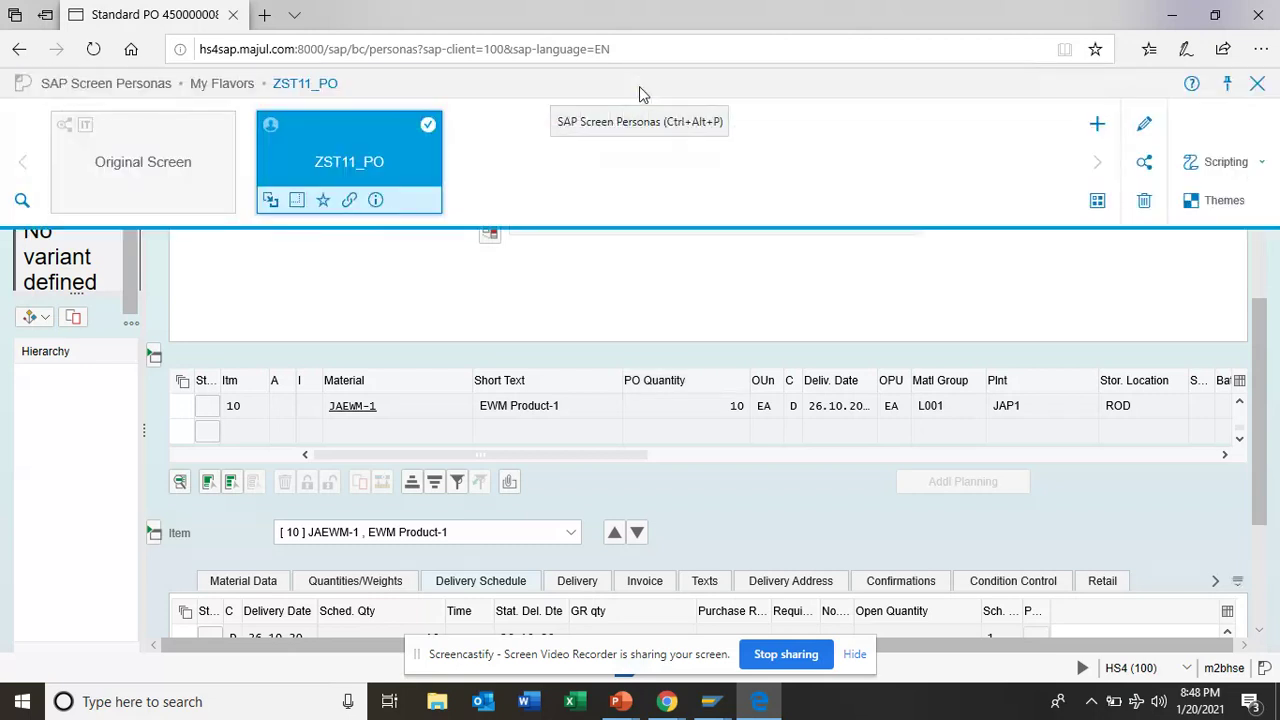
pyautogui.moveTo(710, 168)
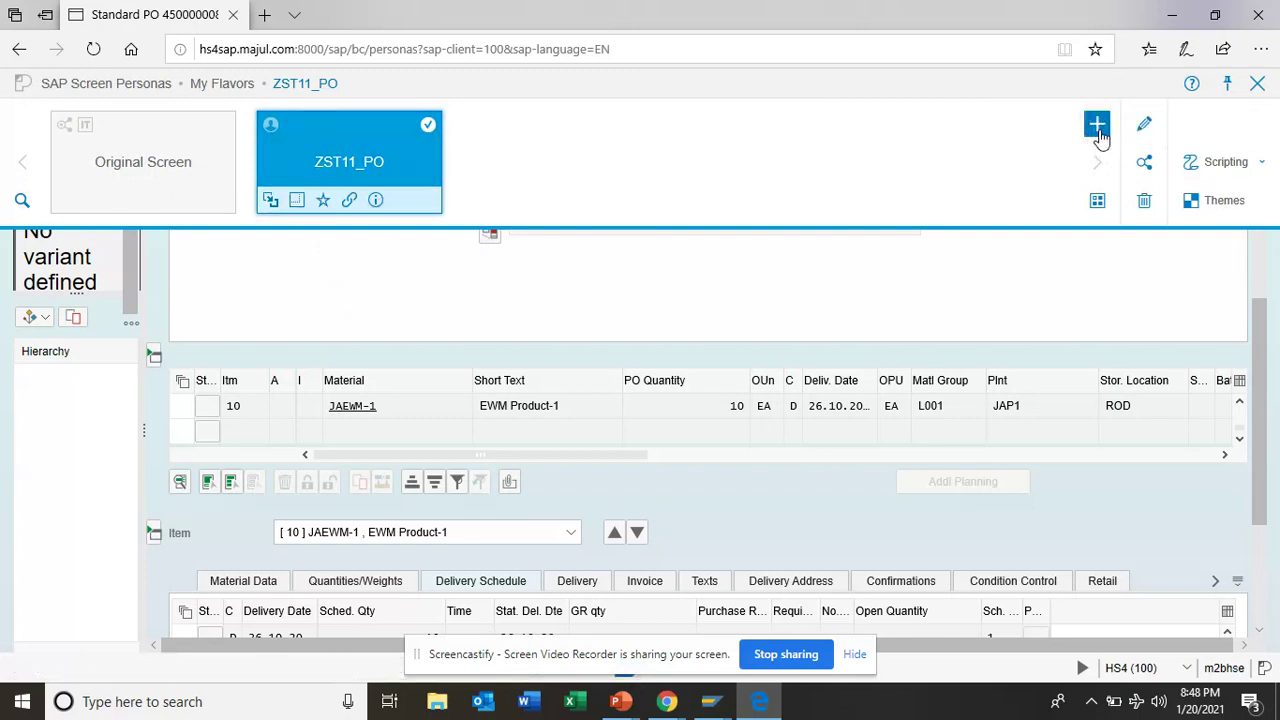
pyautogui.moveTo(1068, 292)
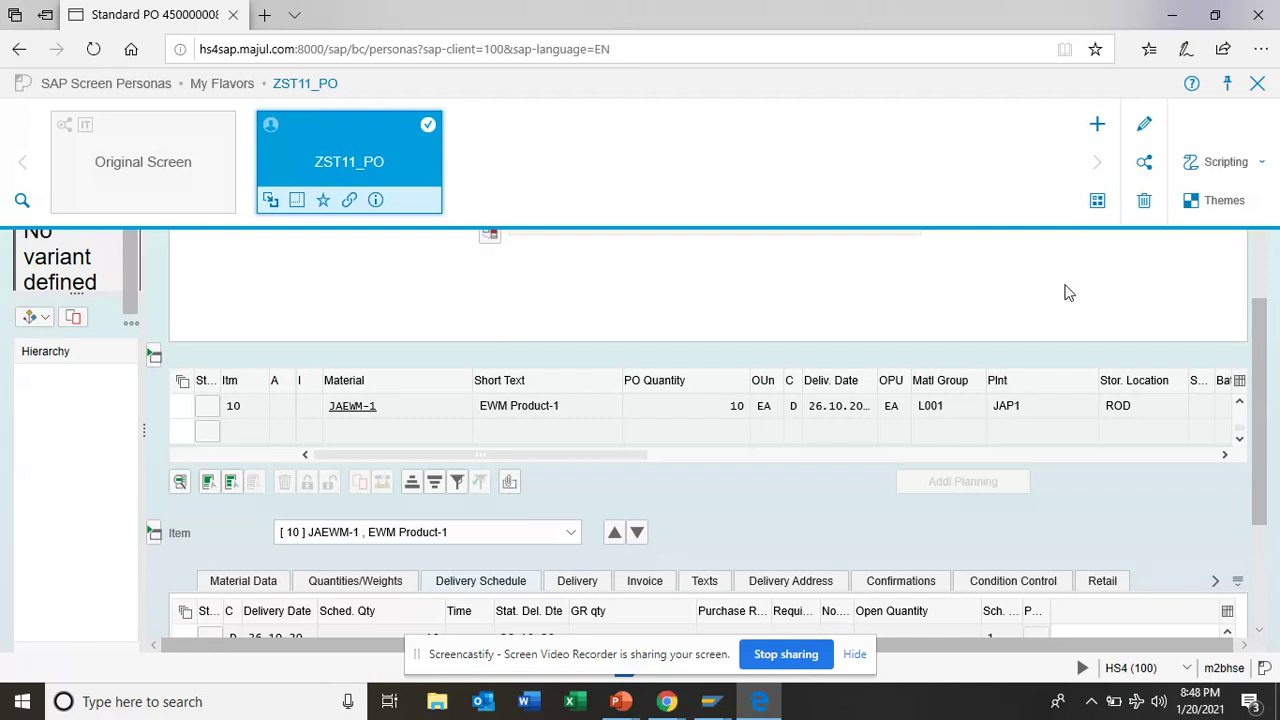
pyautogui.moveTo(576, 320)
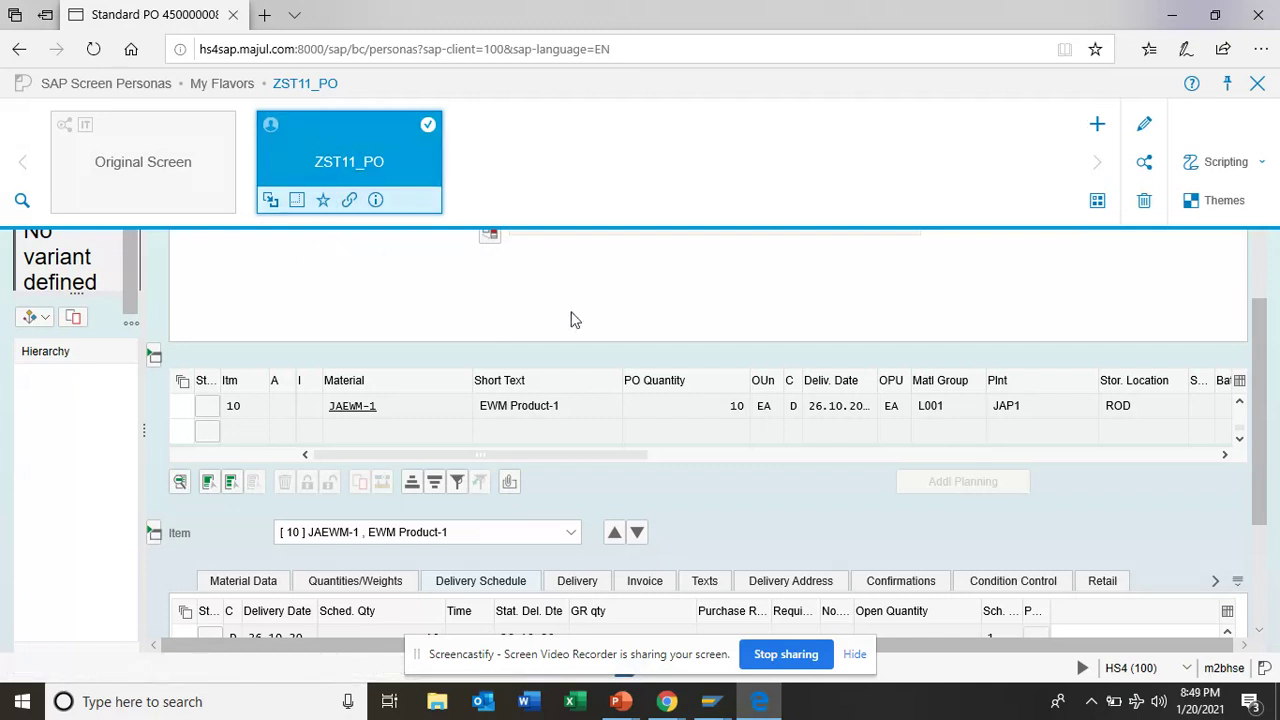
pyautogui.moveTo(1170, 228)
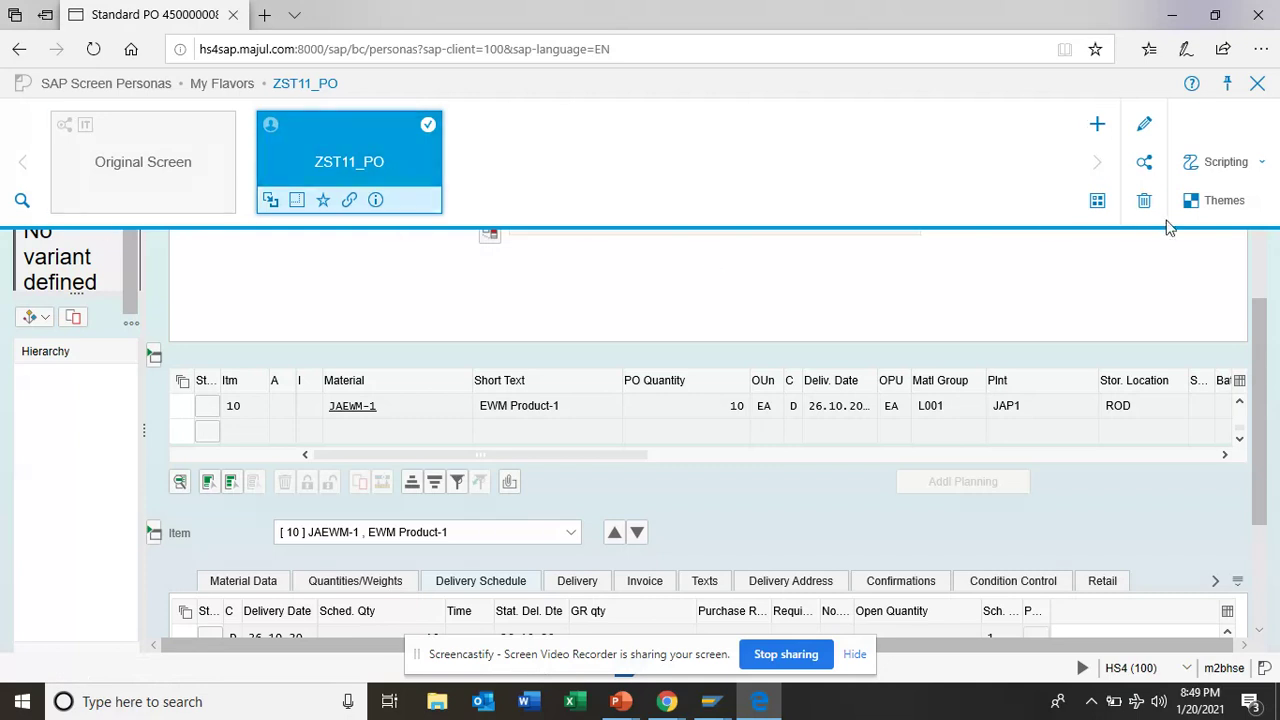
pyautogui.moveTo(974, 308)
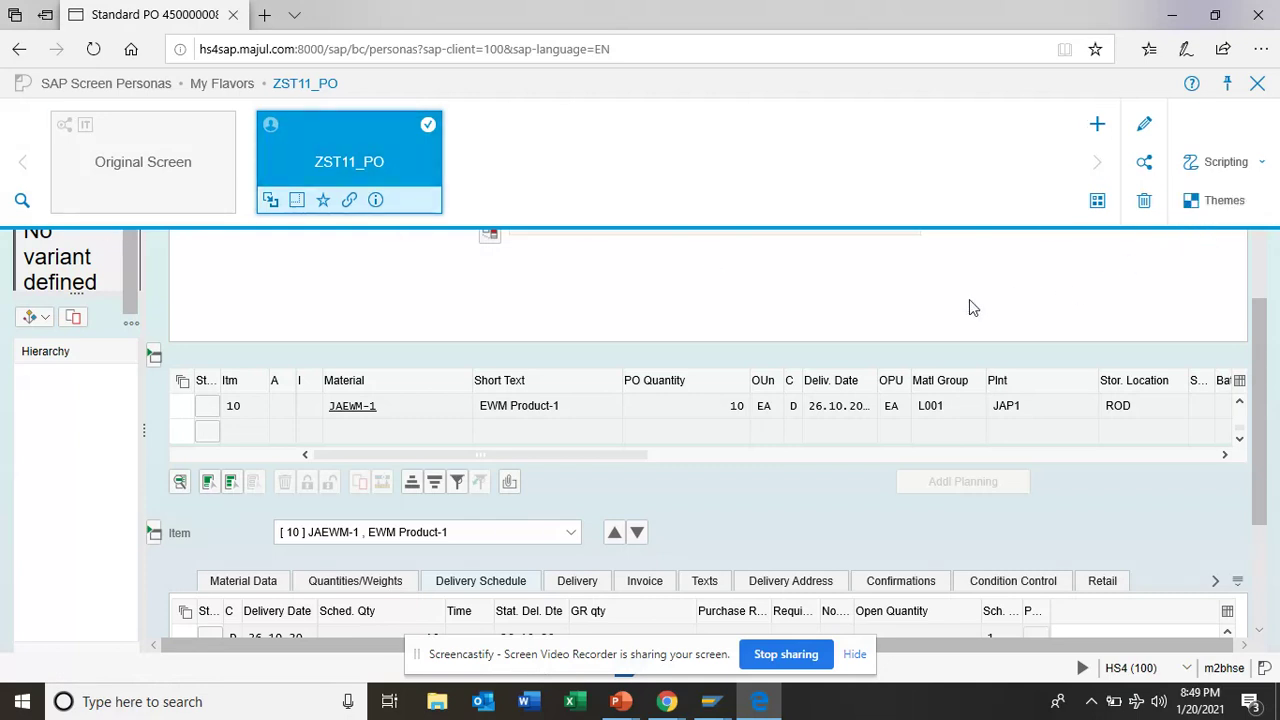
pyautogui.moveTo(870, 258)
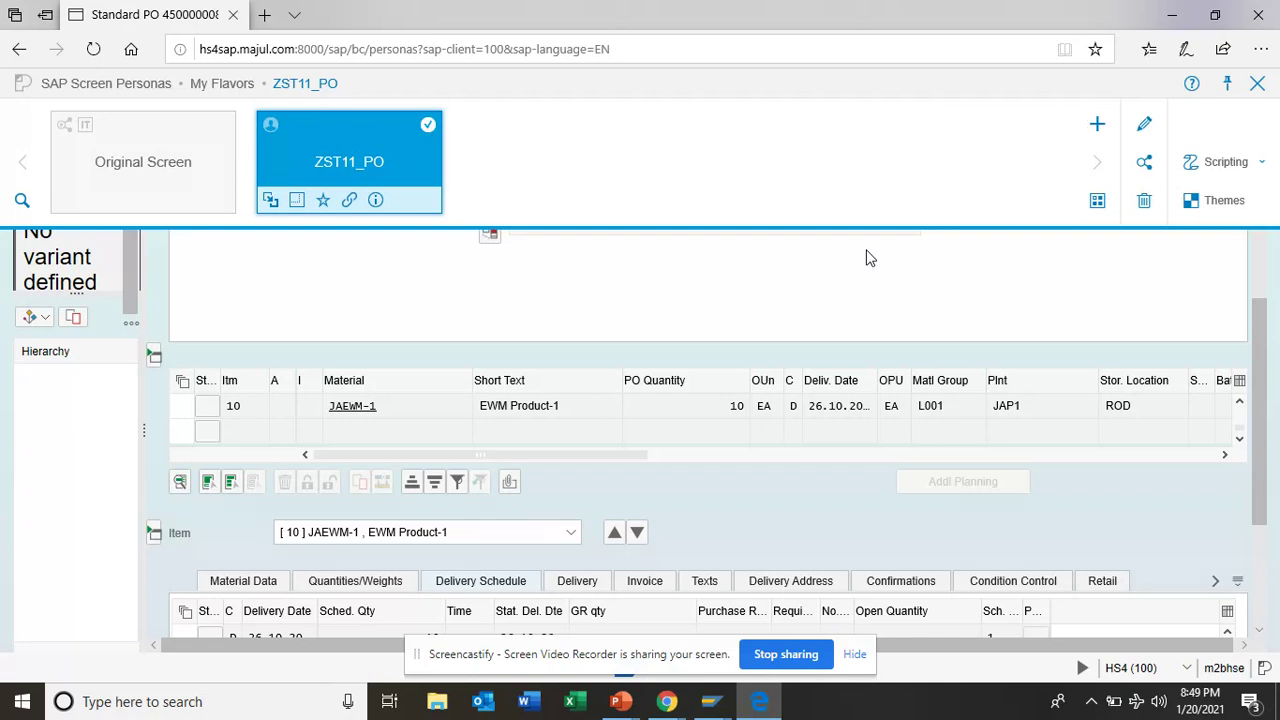
pyautogui.moveTo(784, 536)
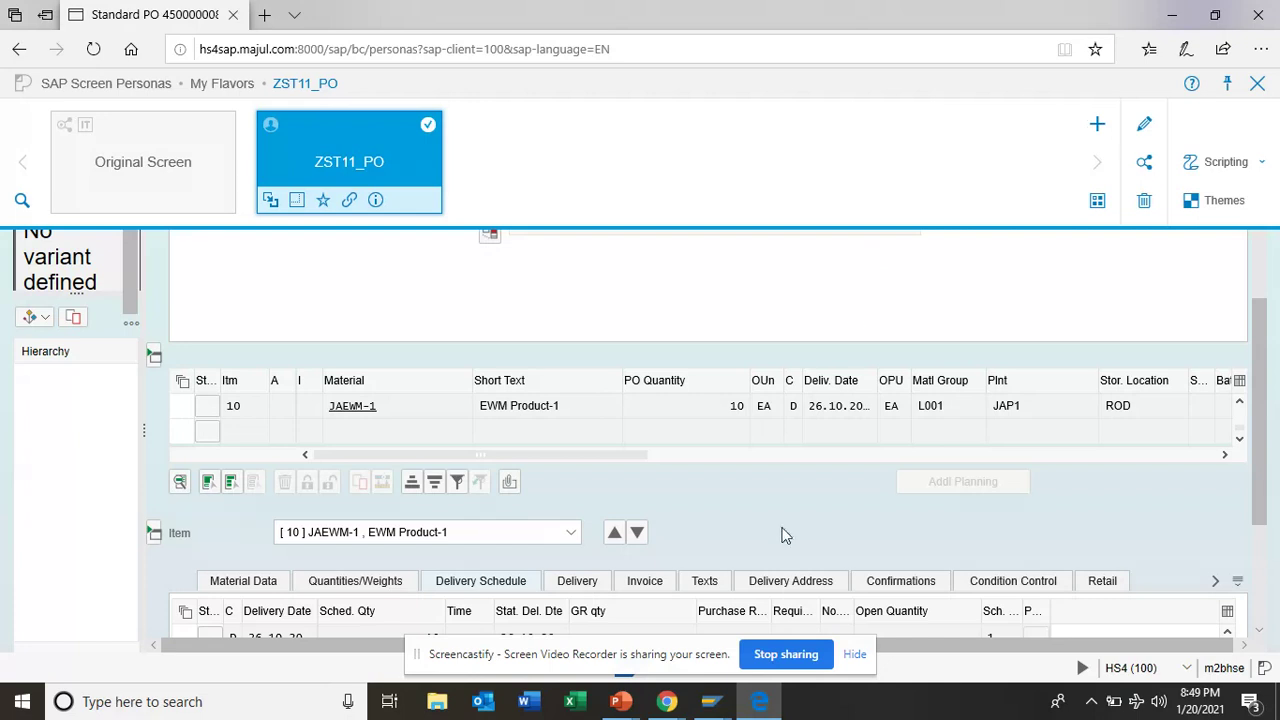